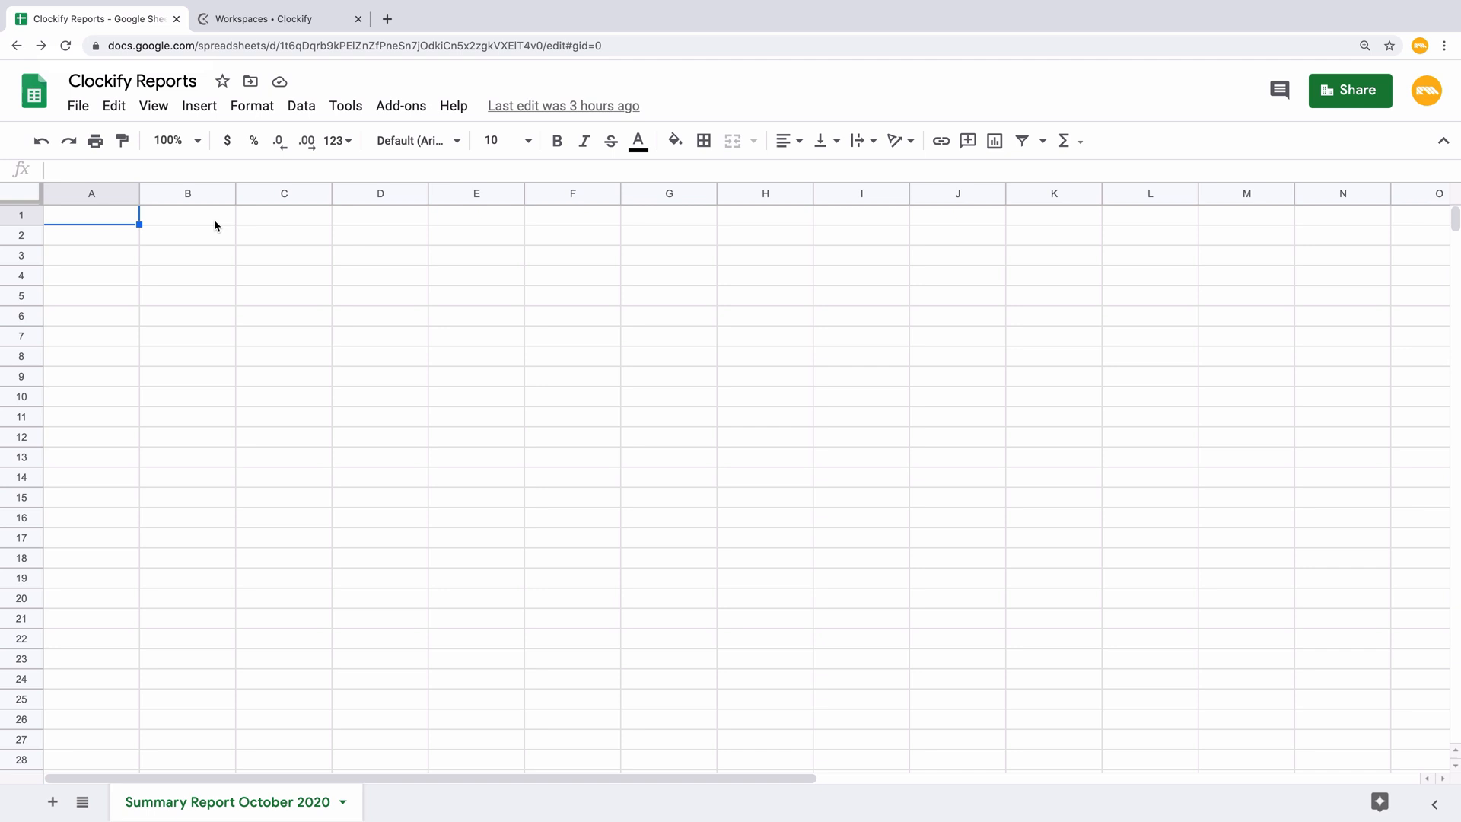
Step: Install the Coupler.io add-on from the marketplace and authorize it with the Google account
left_click(401, 105)
type("coupler")
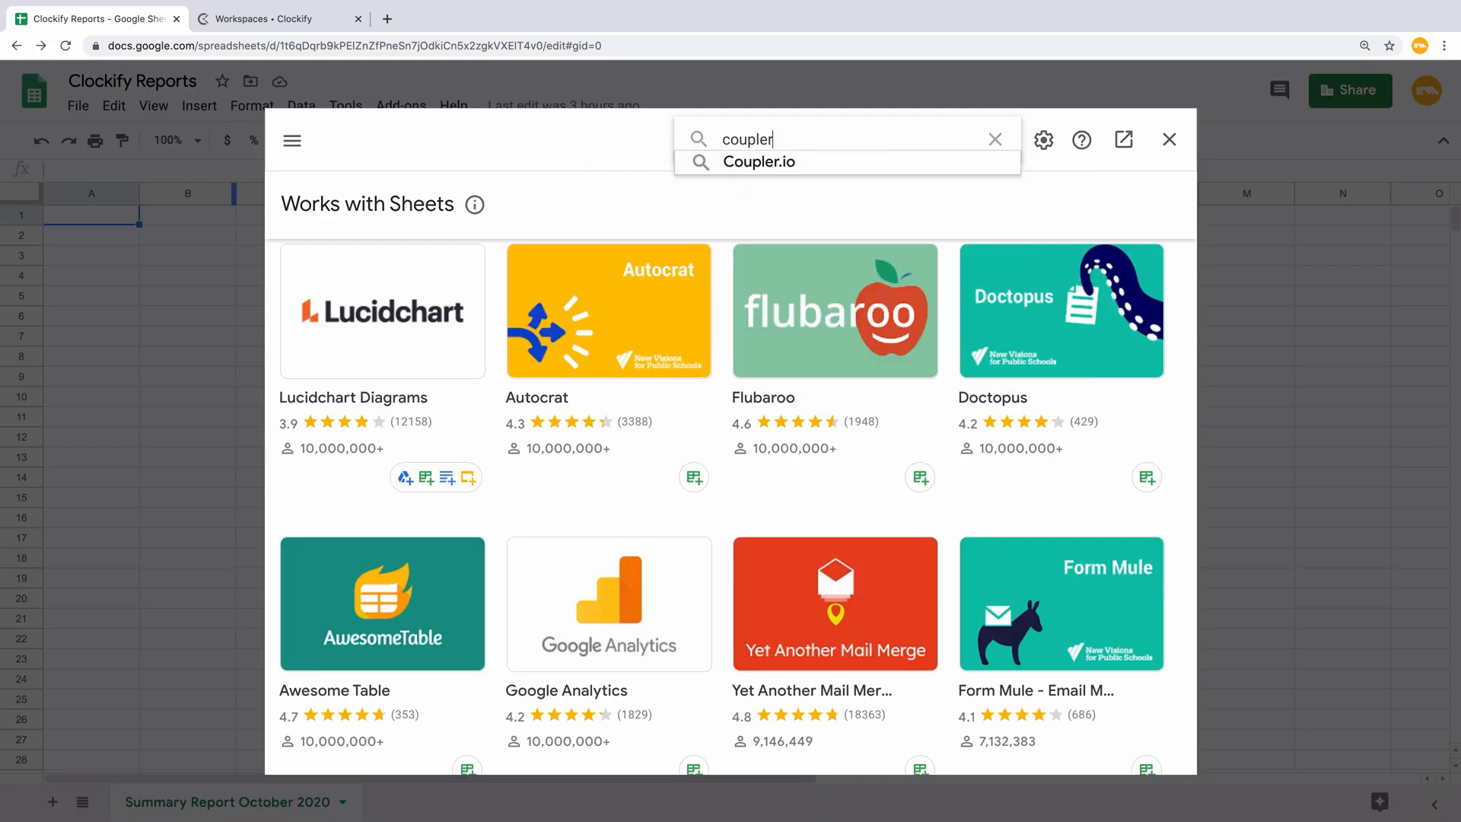
left_click(761, 162)
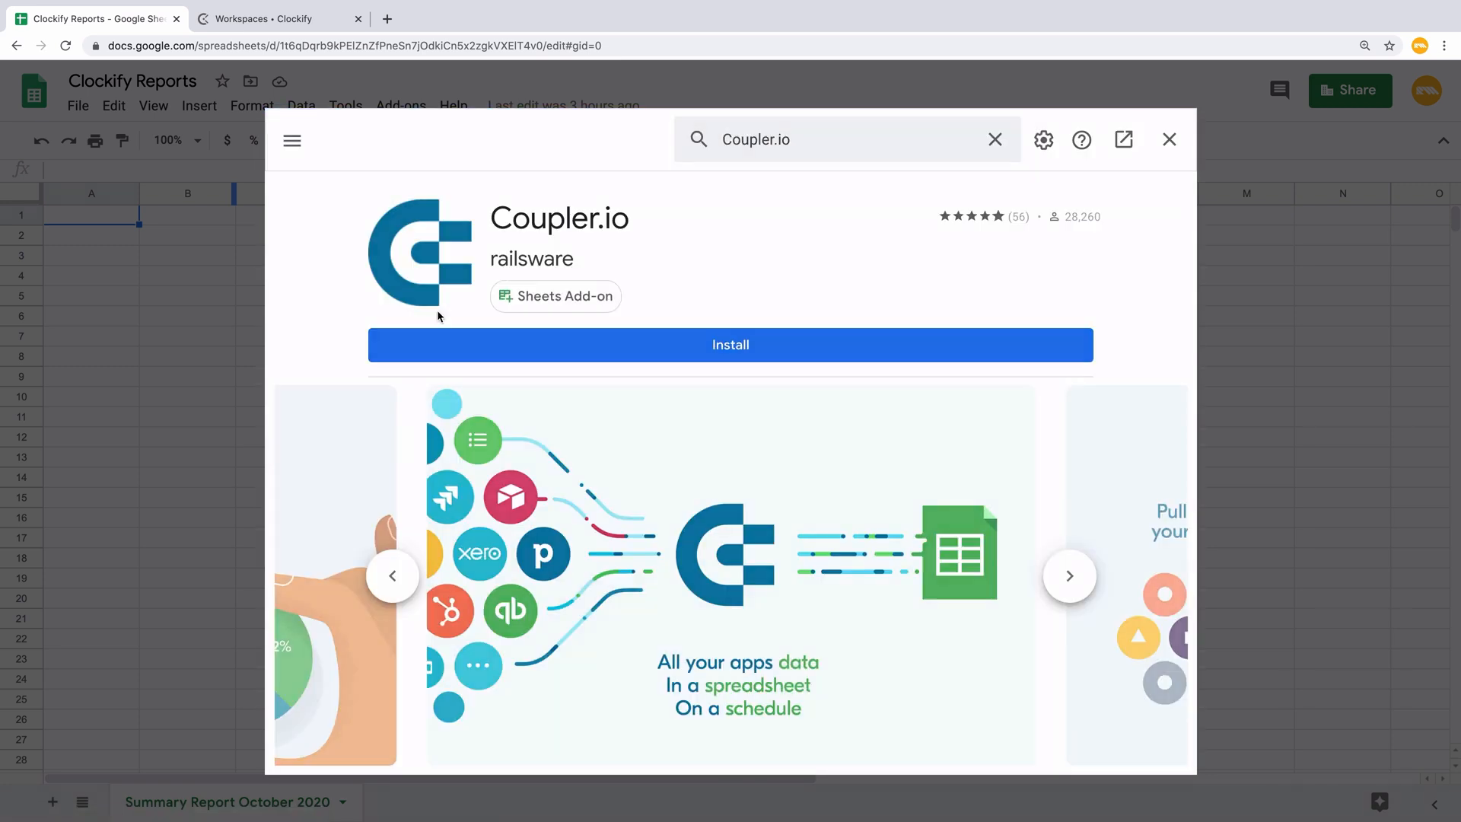
left_click(729, 346)
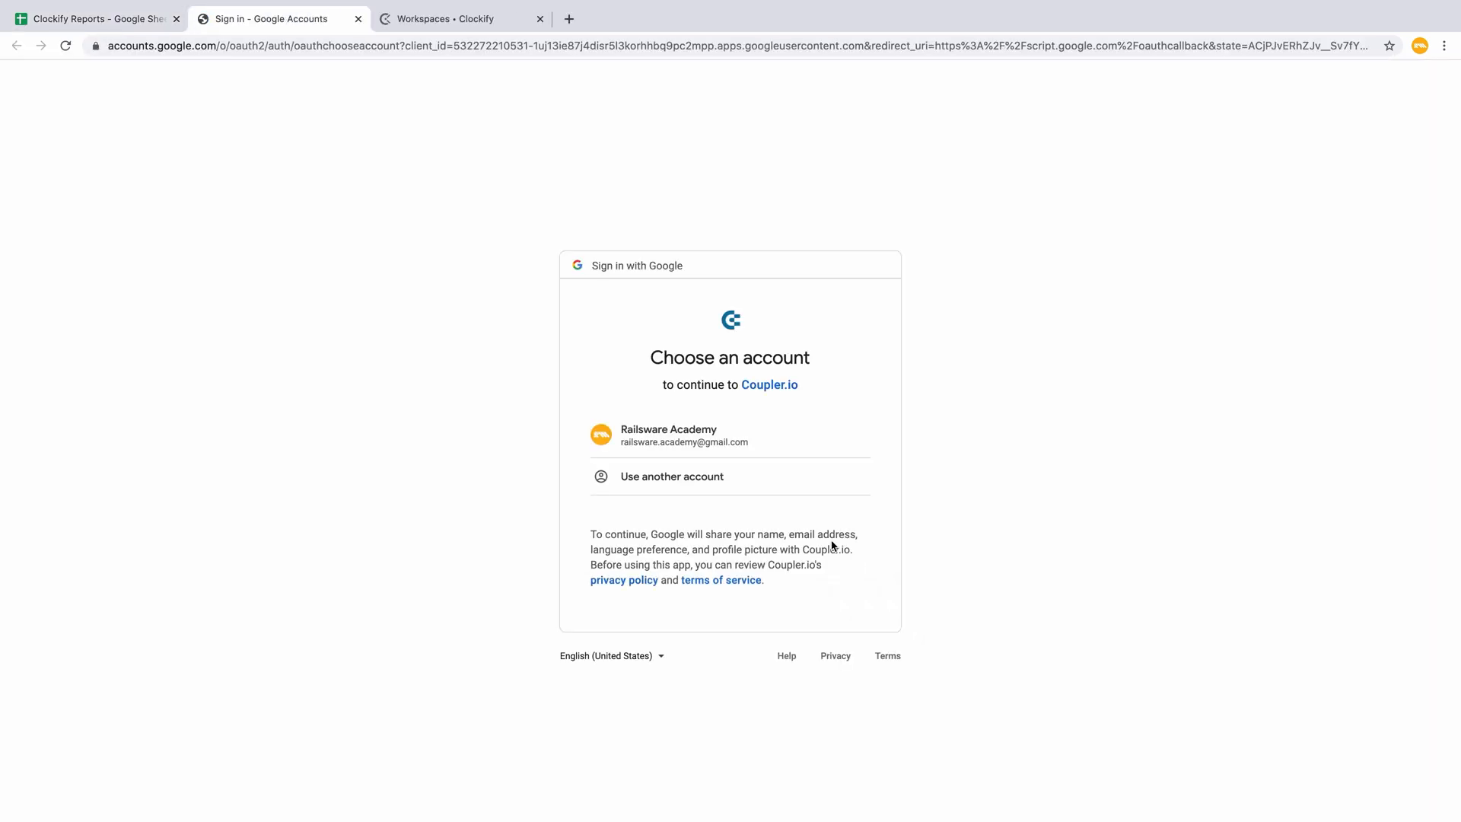
left_click(668, 435)
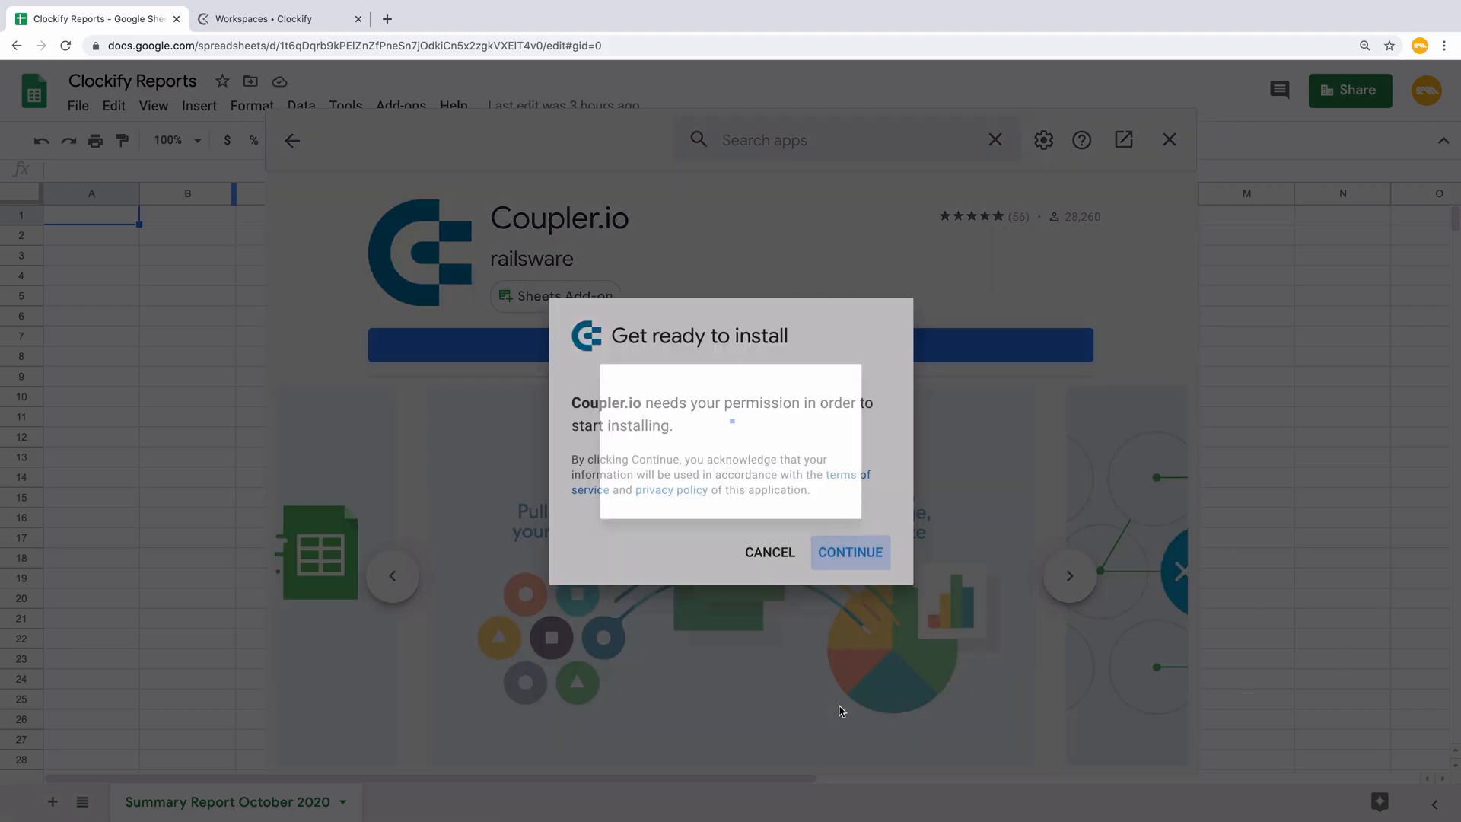
left_click(848, 551)
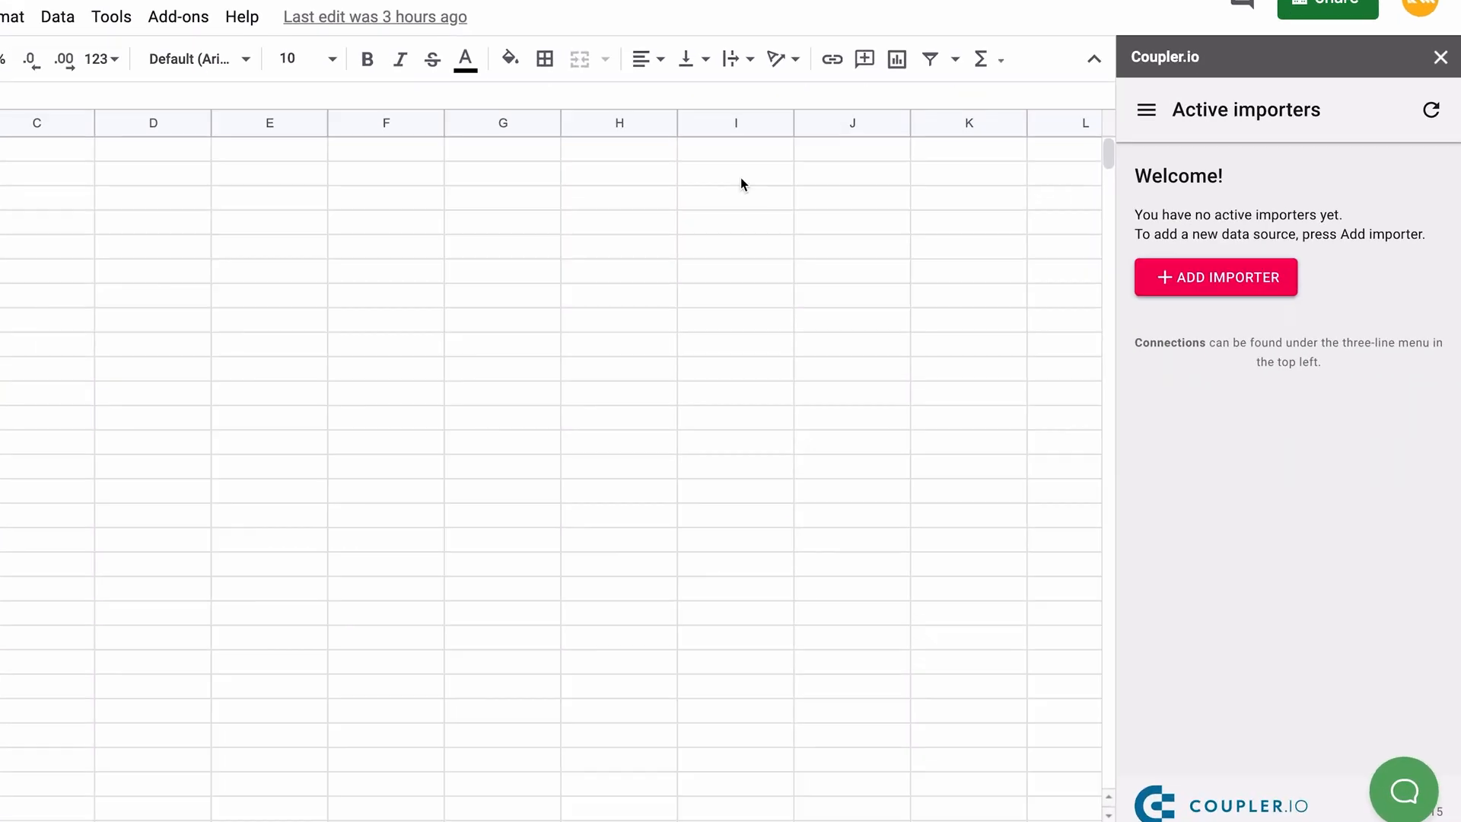
Step: Add a new importer with Clockify as the data source and review its form fields
left_click(1215, 277)
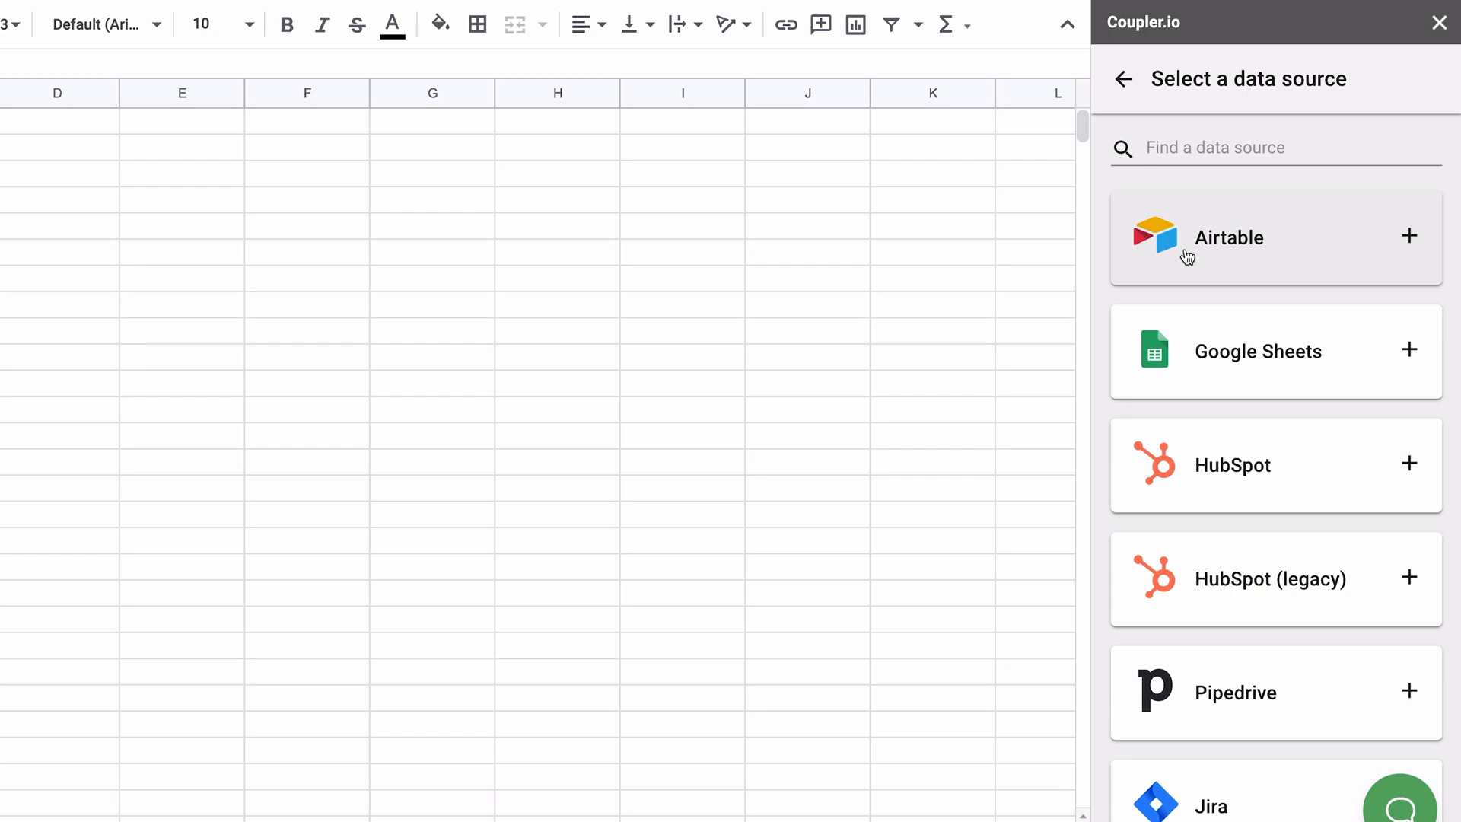
scroll("down", 3)
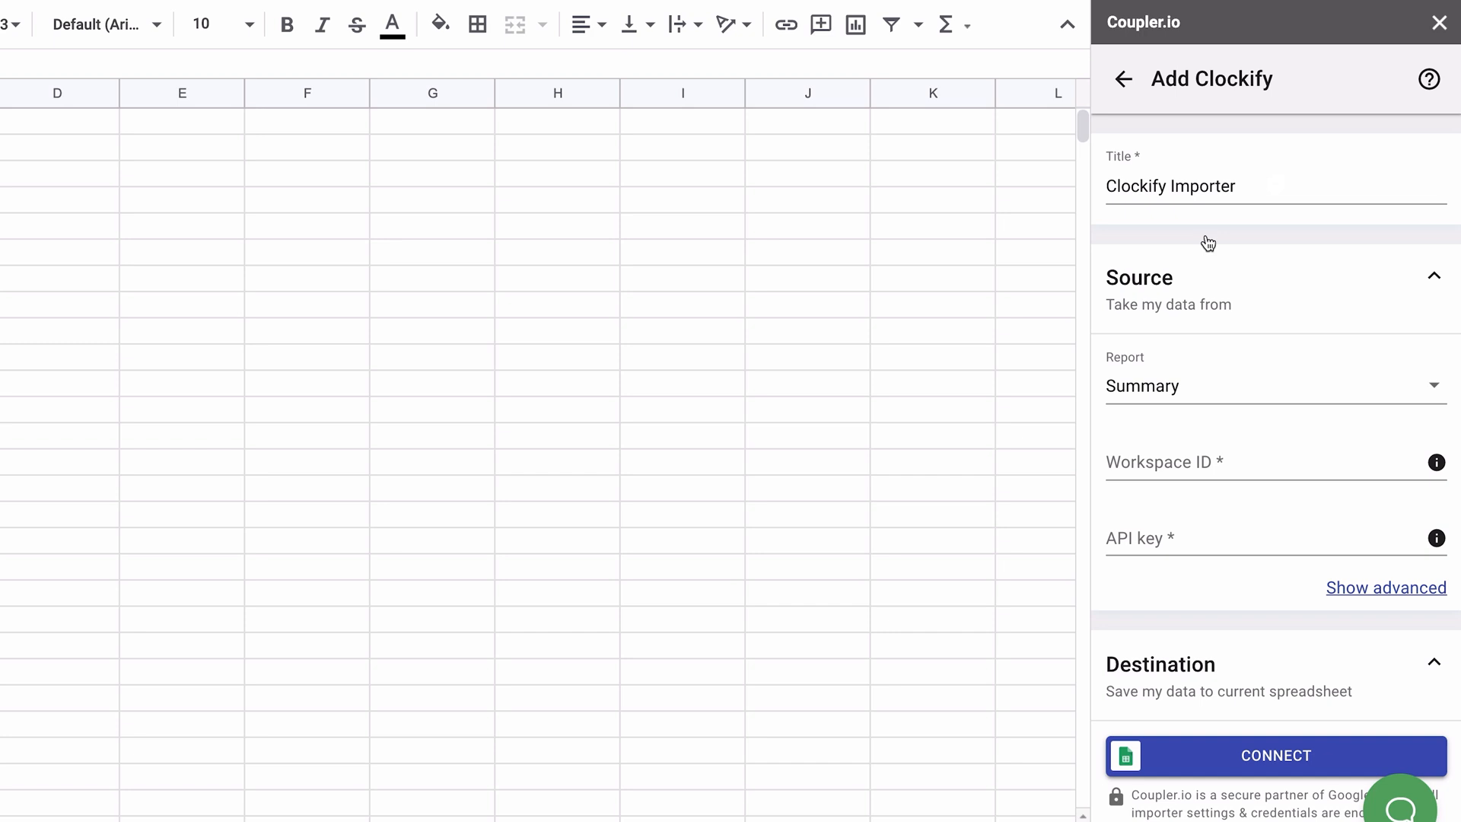
left_click(1207, 186)
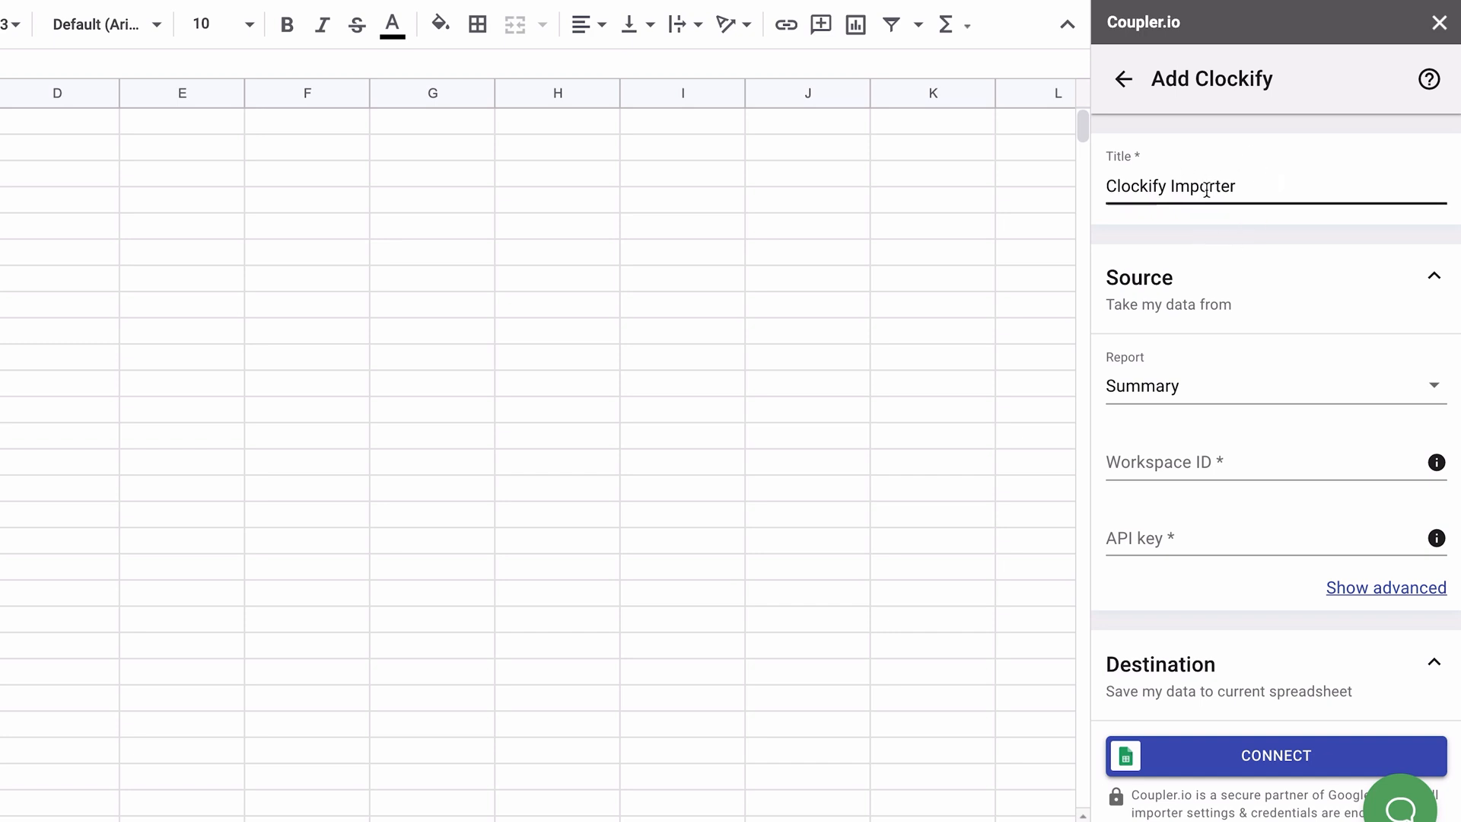
scroll("down", 3)
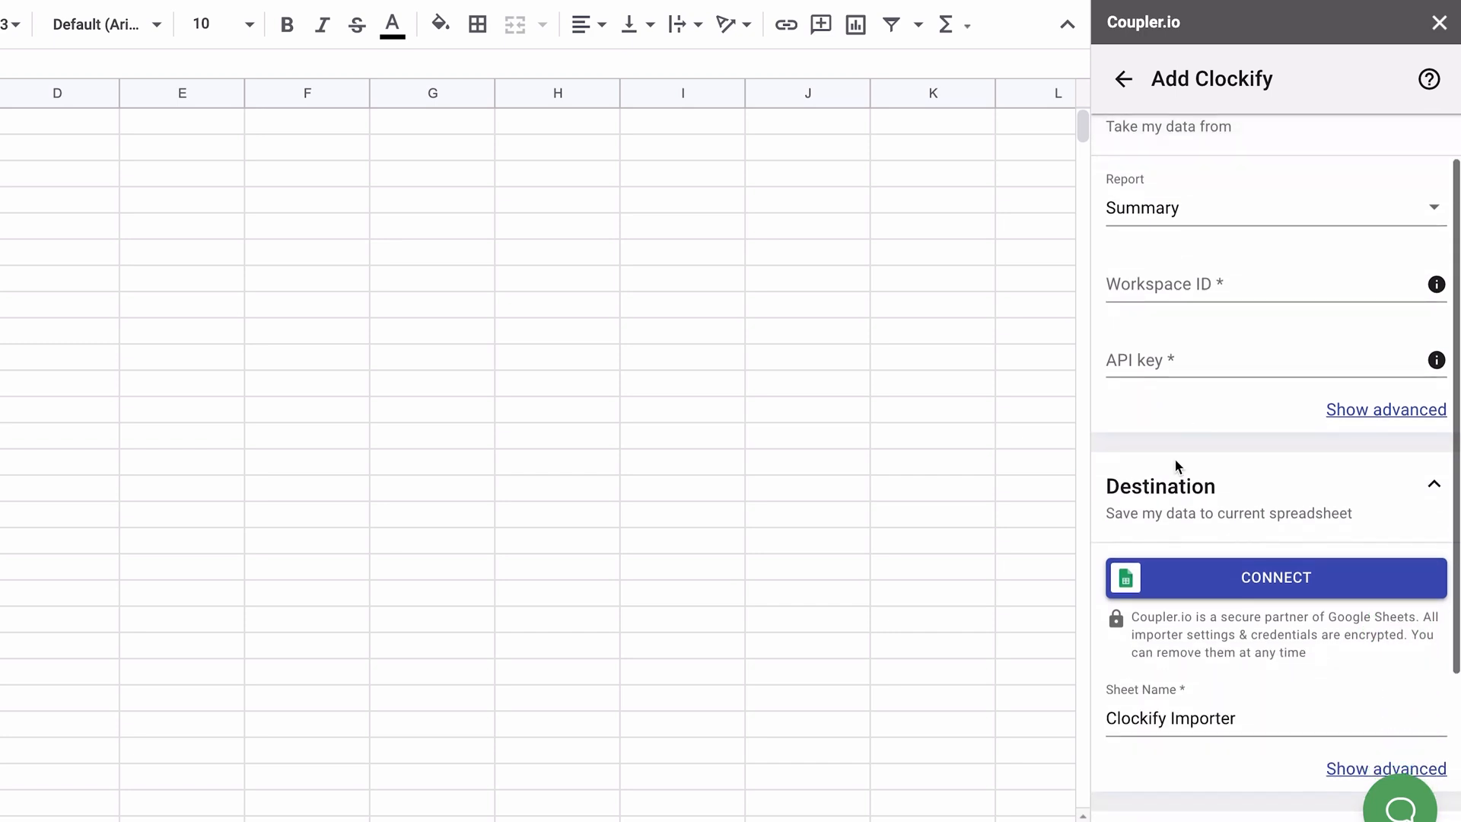
scroll("down", 3)
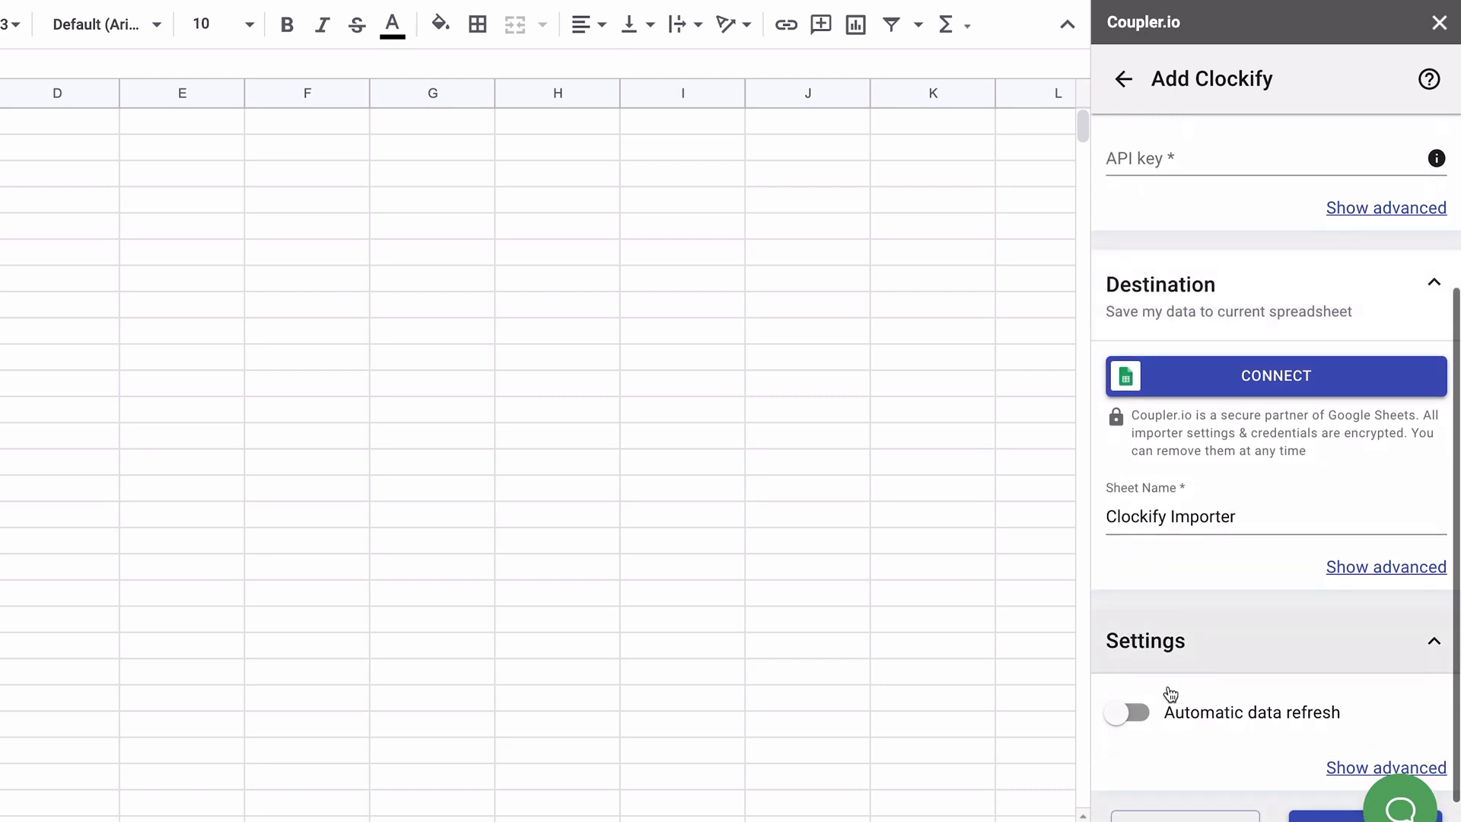
scroll("up", 3)
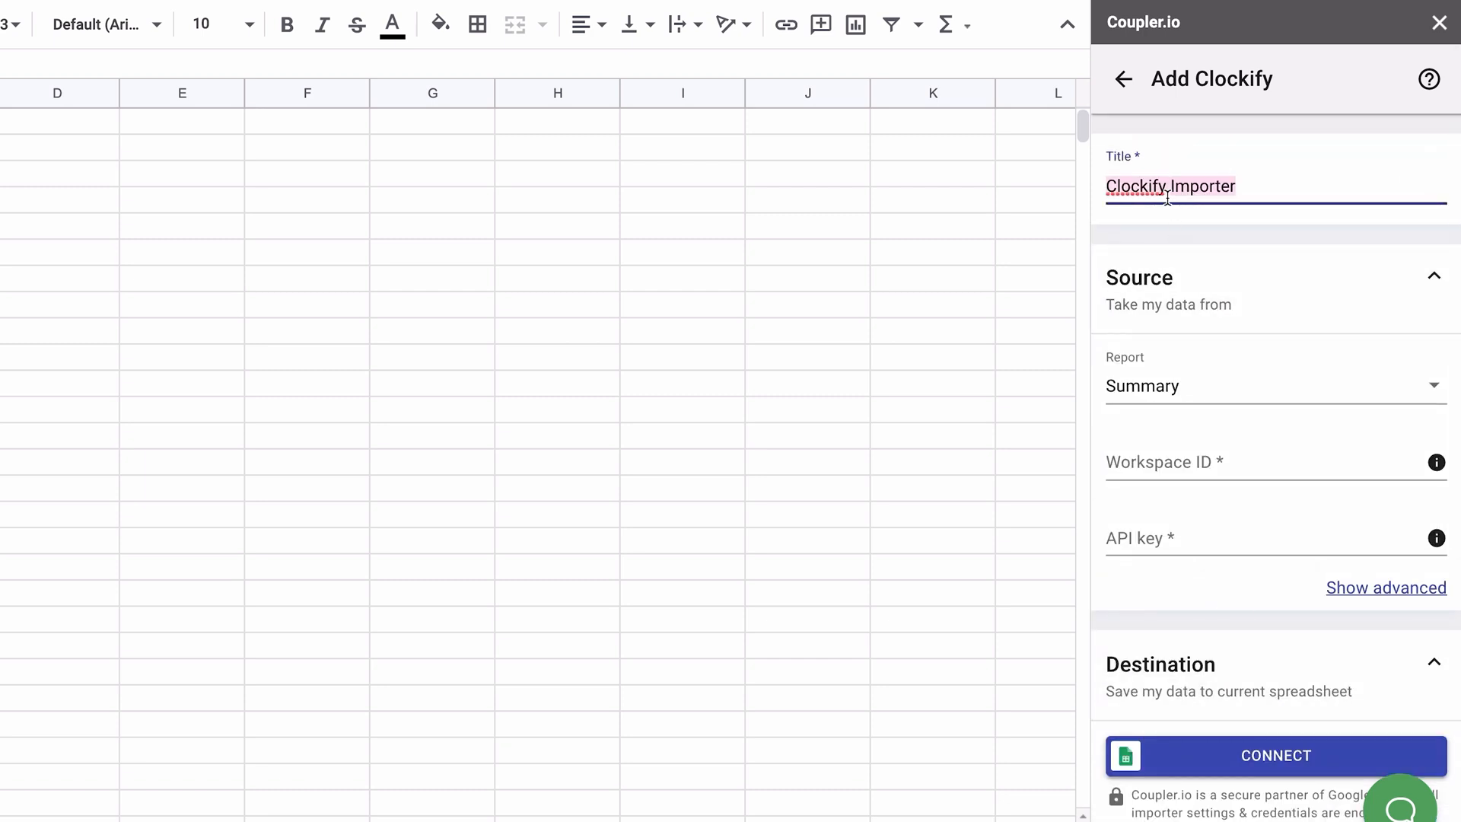
Step: Title the importer 'Summary Report October 2020' and keep Summary as the report type
type("Summary Report Oc")
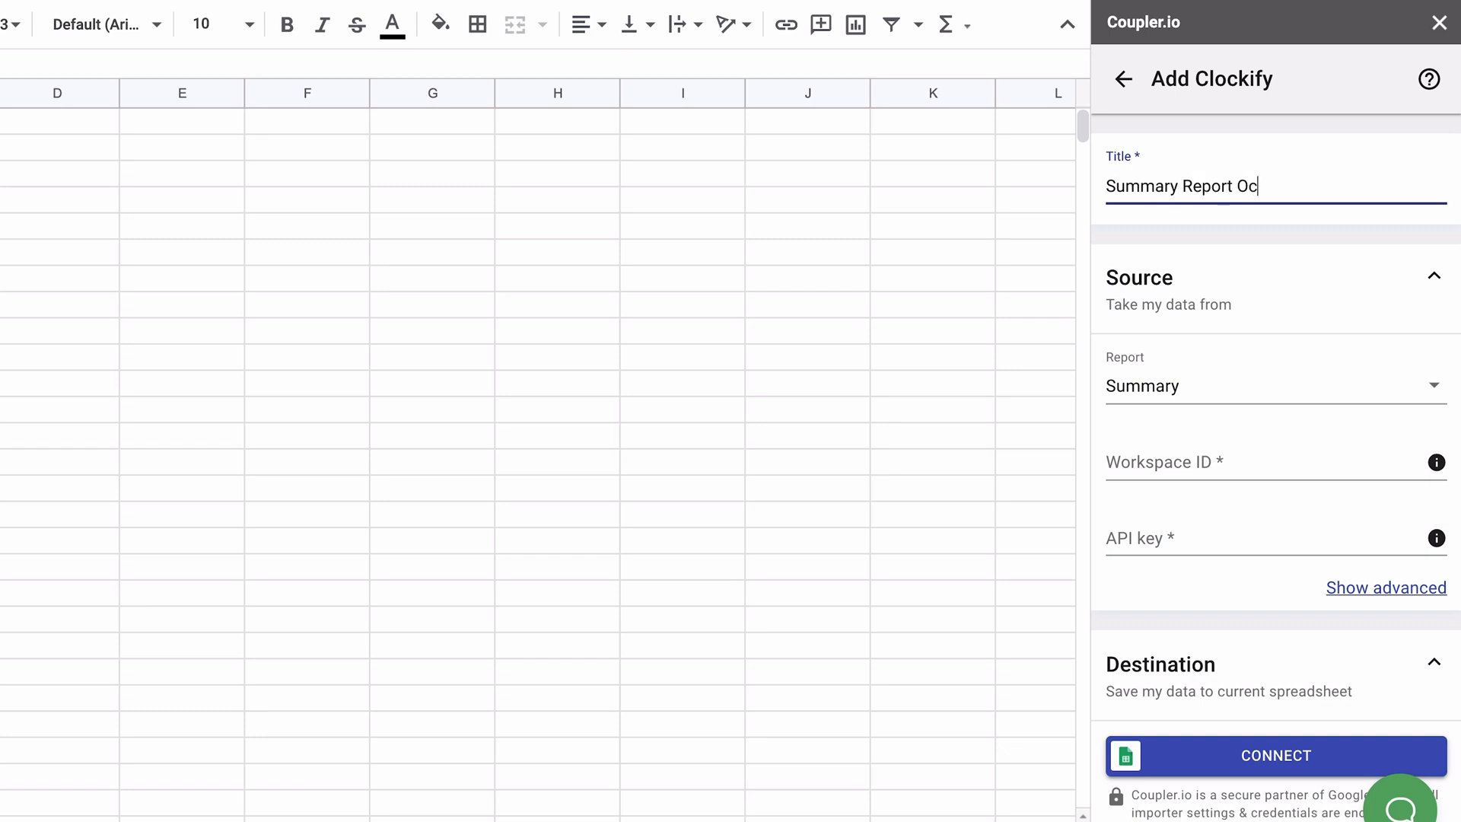
type("tober 2020")
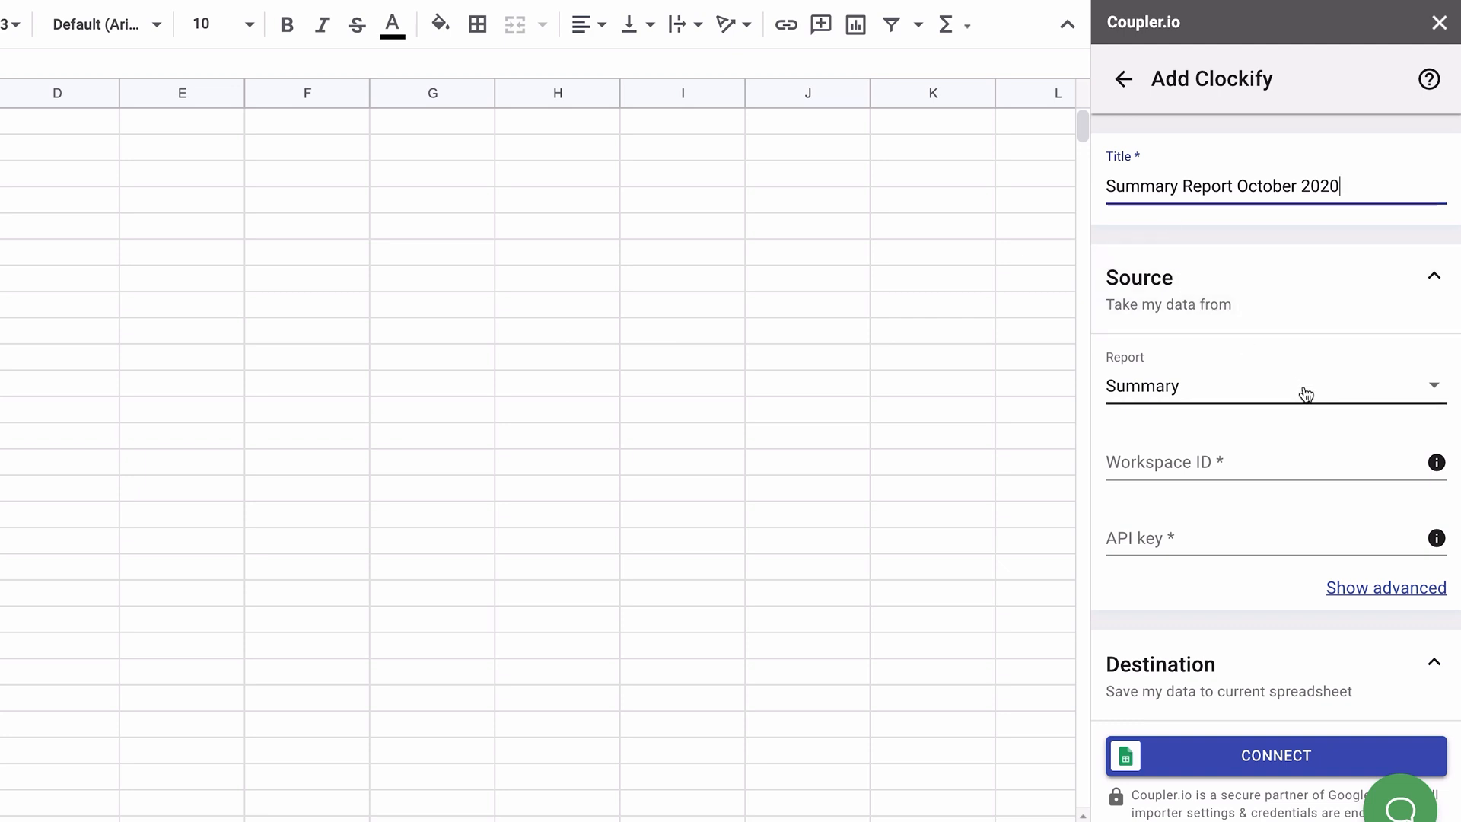
left_click(1274, 385)
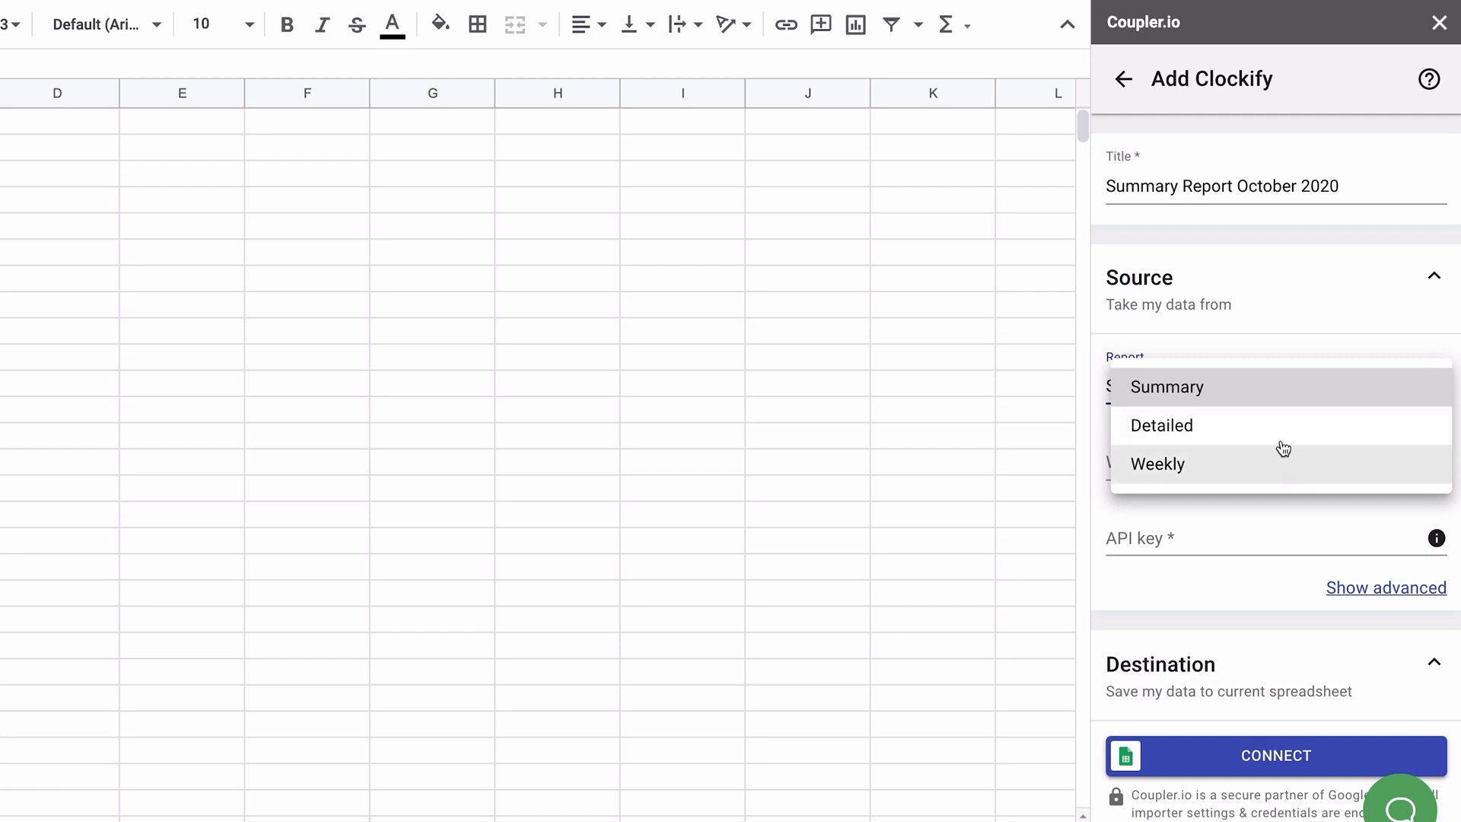
left_click(1166, 388)
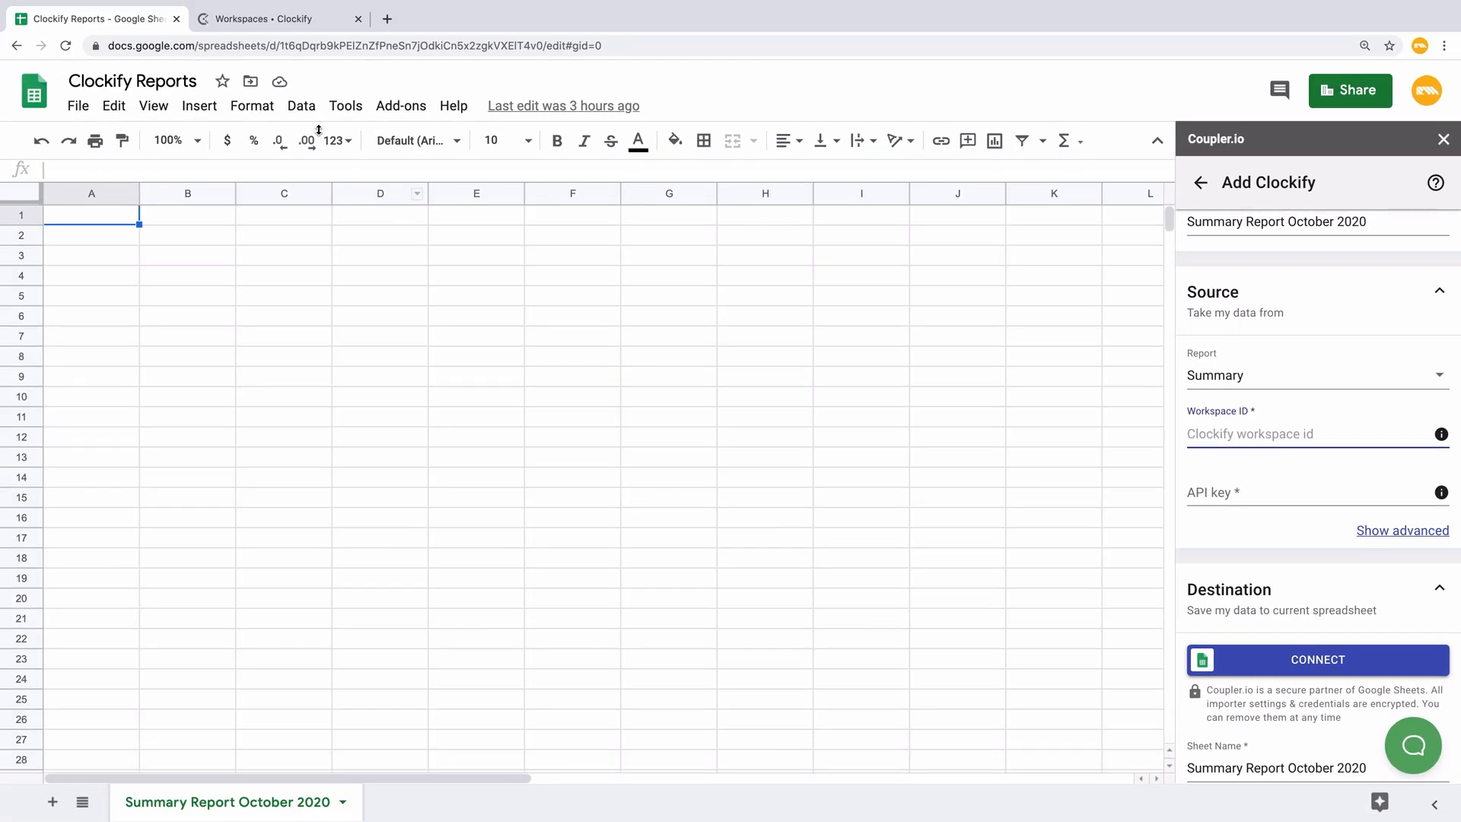
Step: Copy the workspace ID from Clockify's settings URL and the API key from Profile settings
left_click(274, 18)
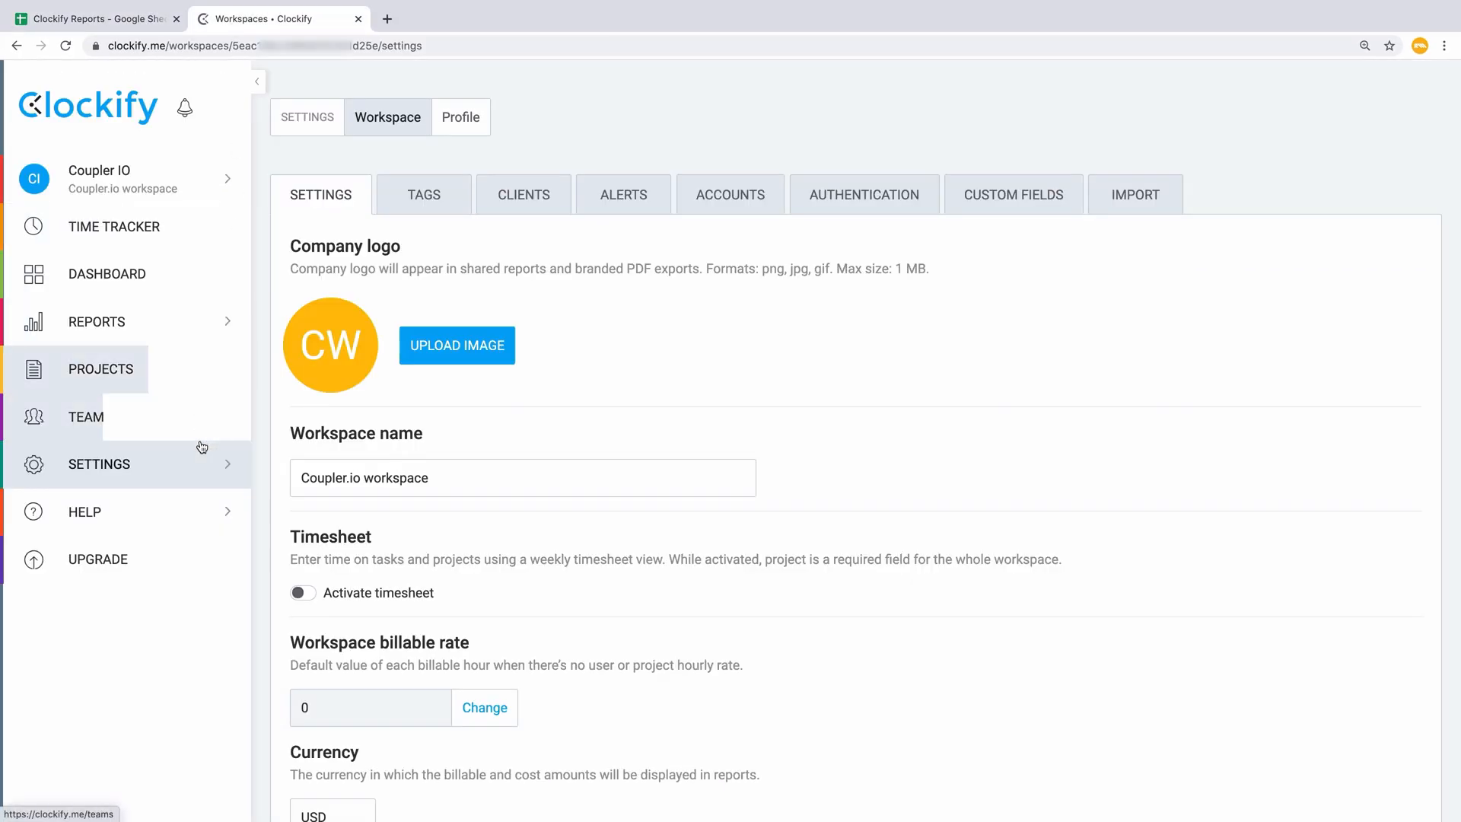
left_click(99, 465)
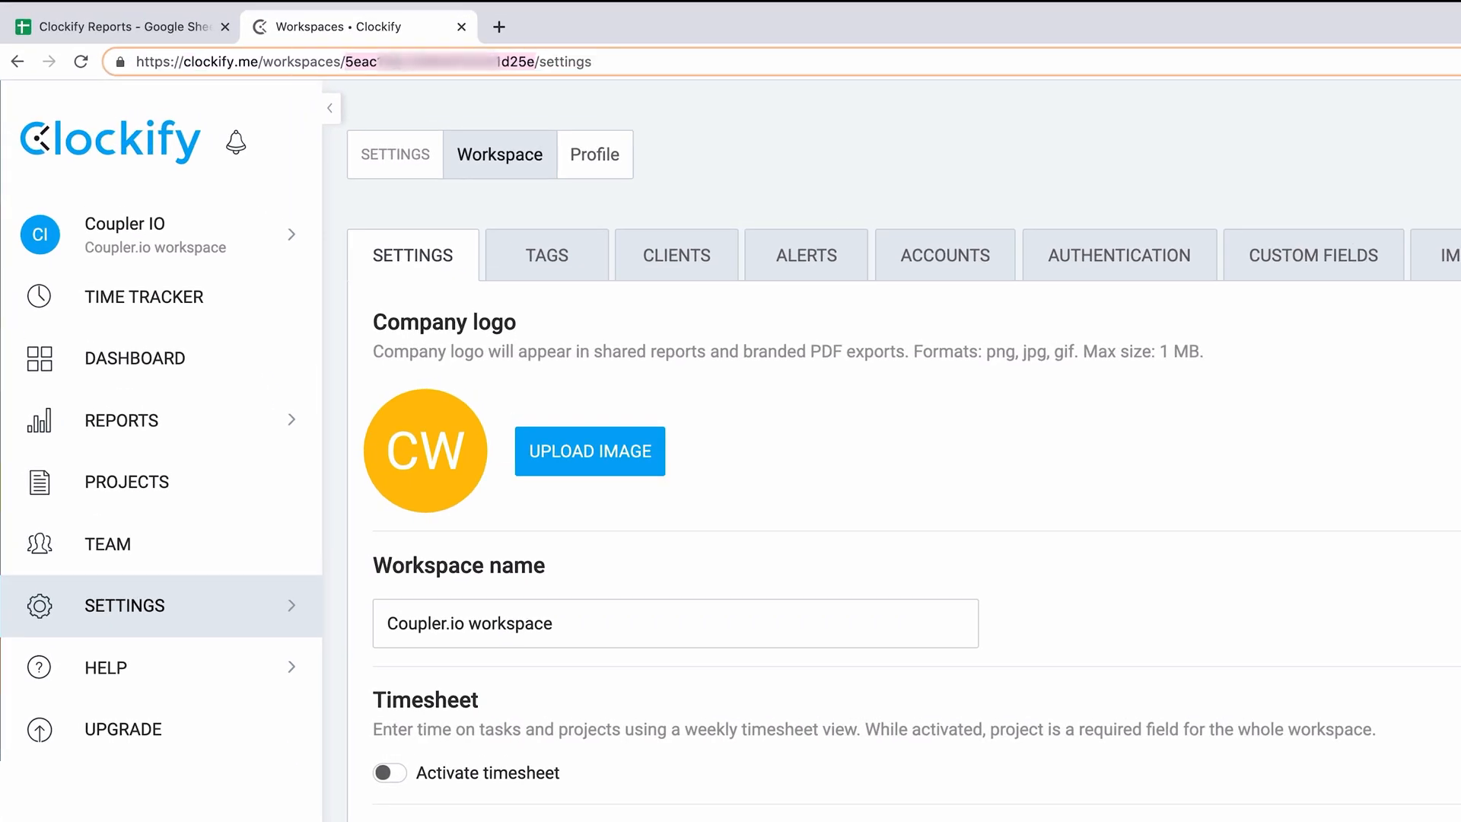
left_click(111, 26)
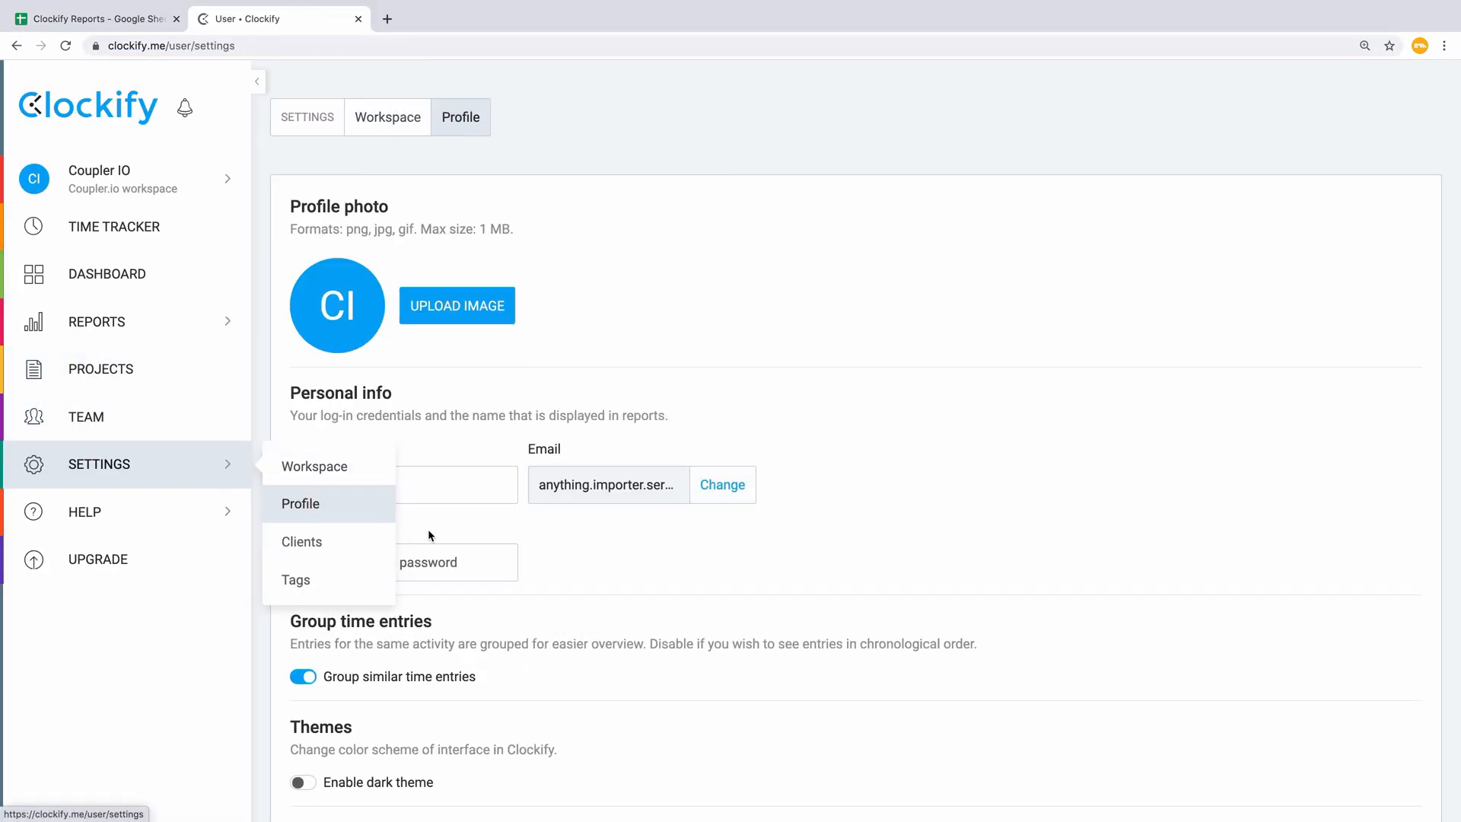
scroll("down", 3)
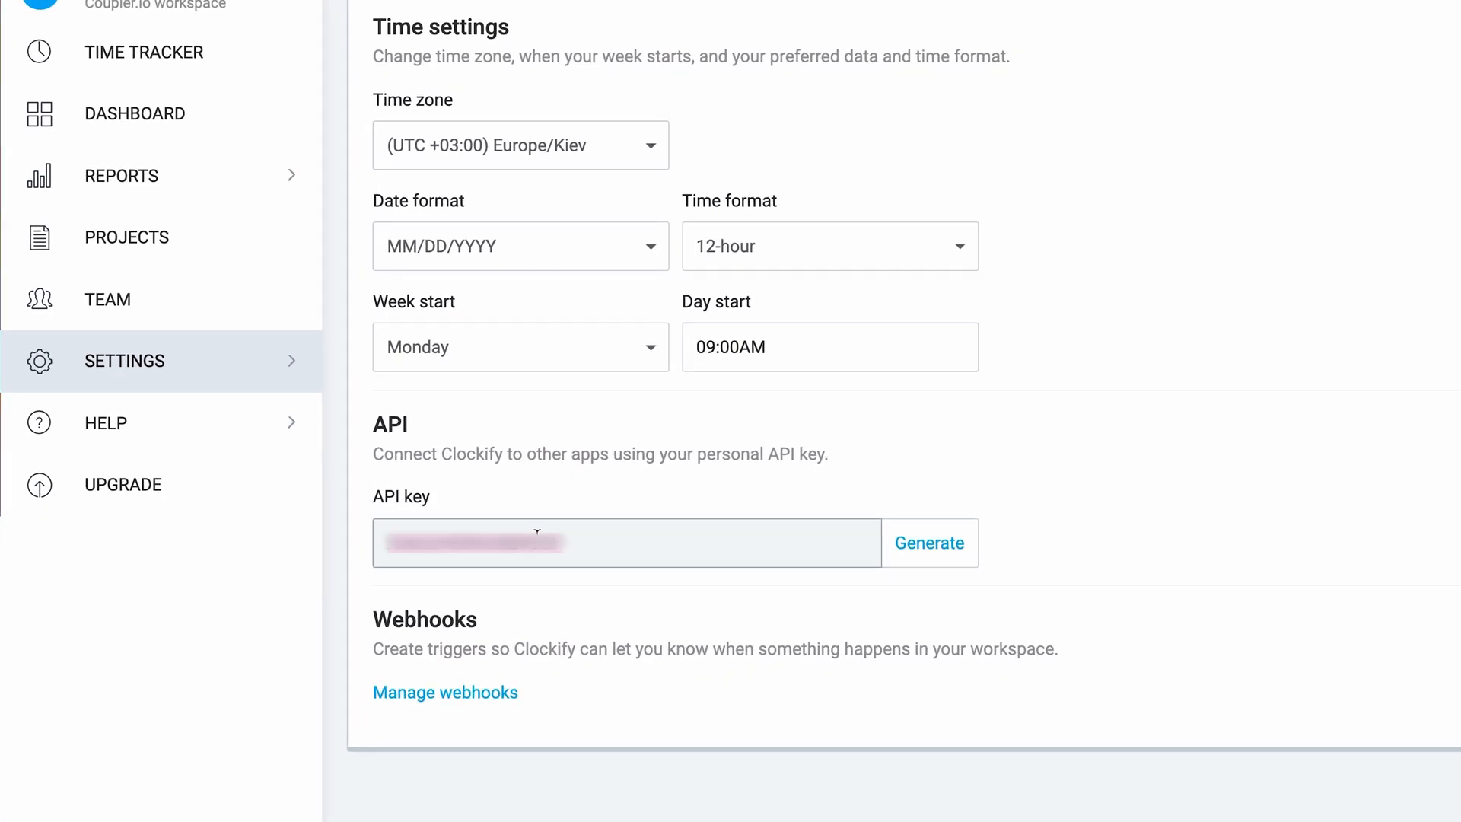
mouse_move(1004, 569)
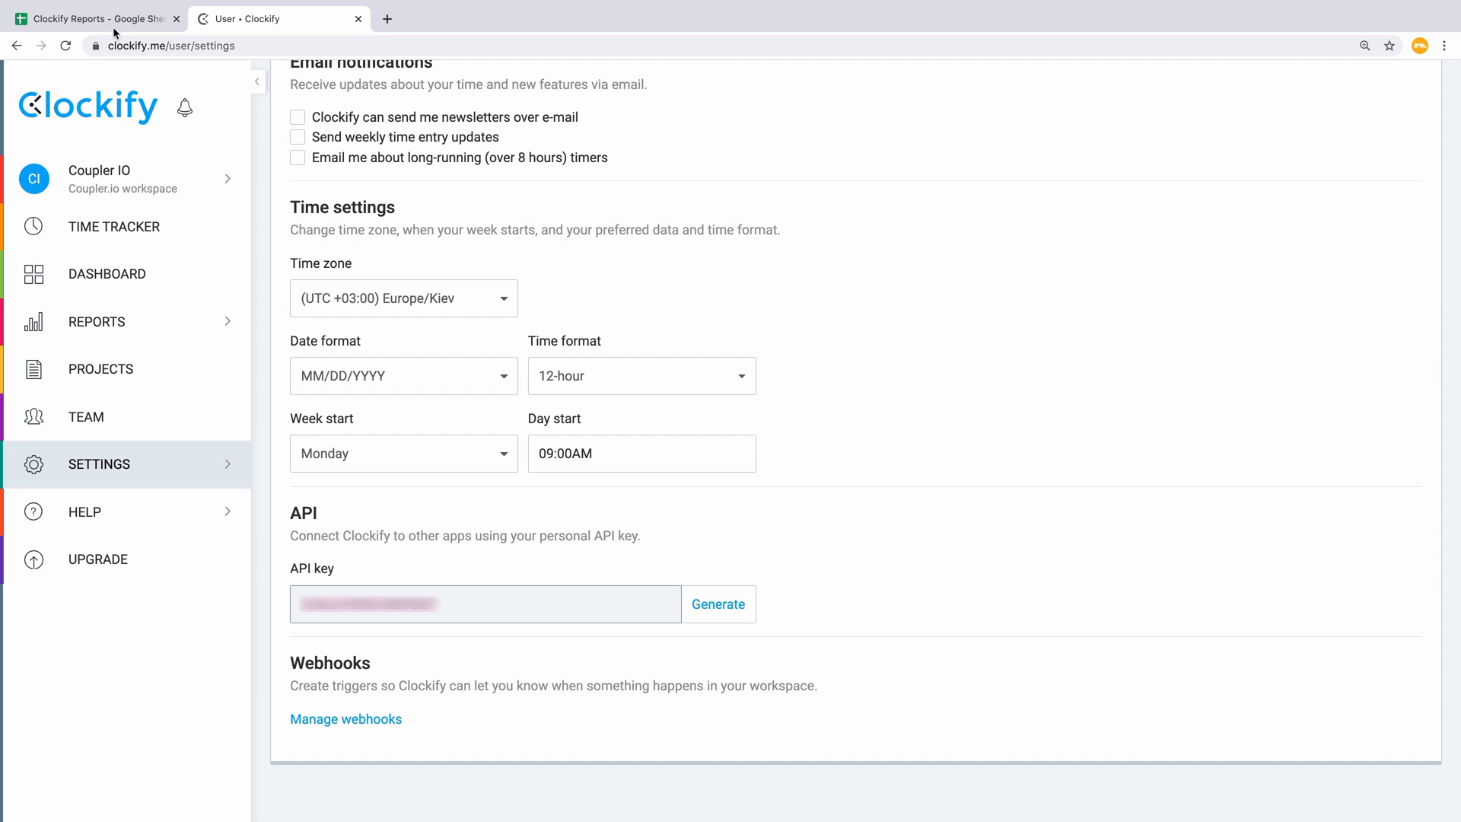
left_click(93, 19)
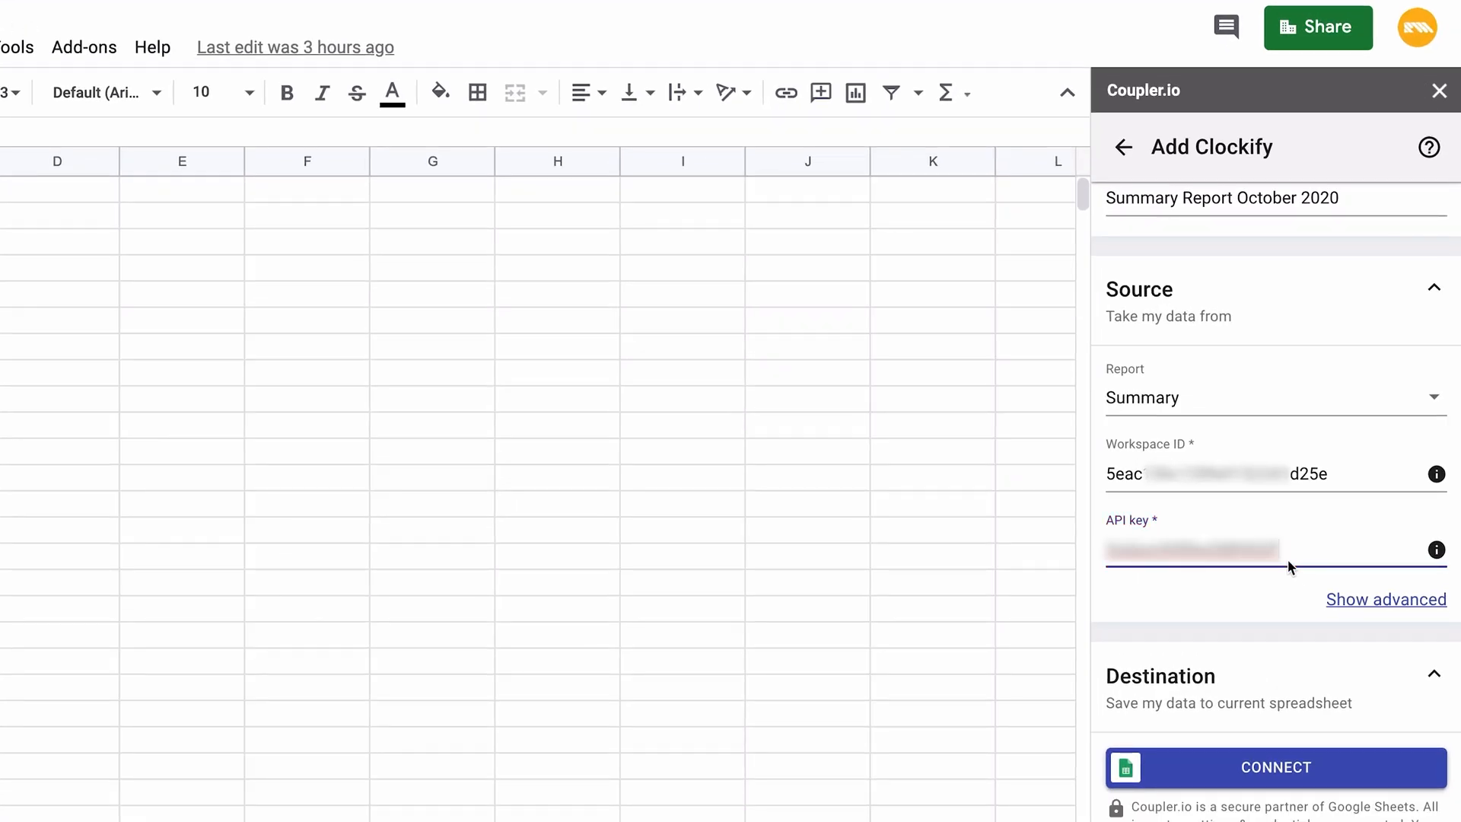
mouse_move(1347, 595)
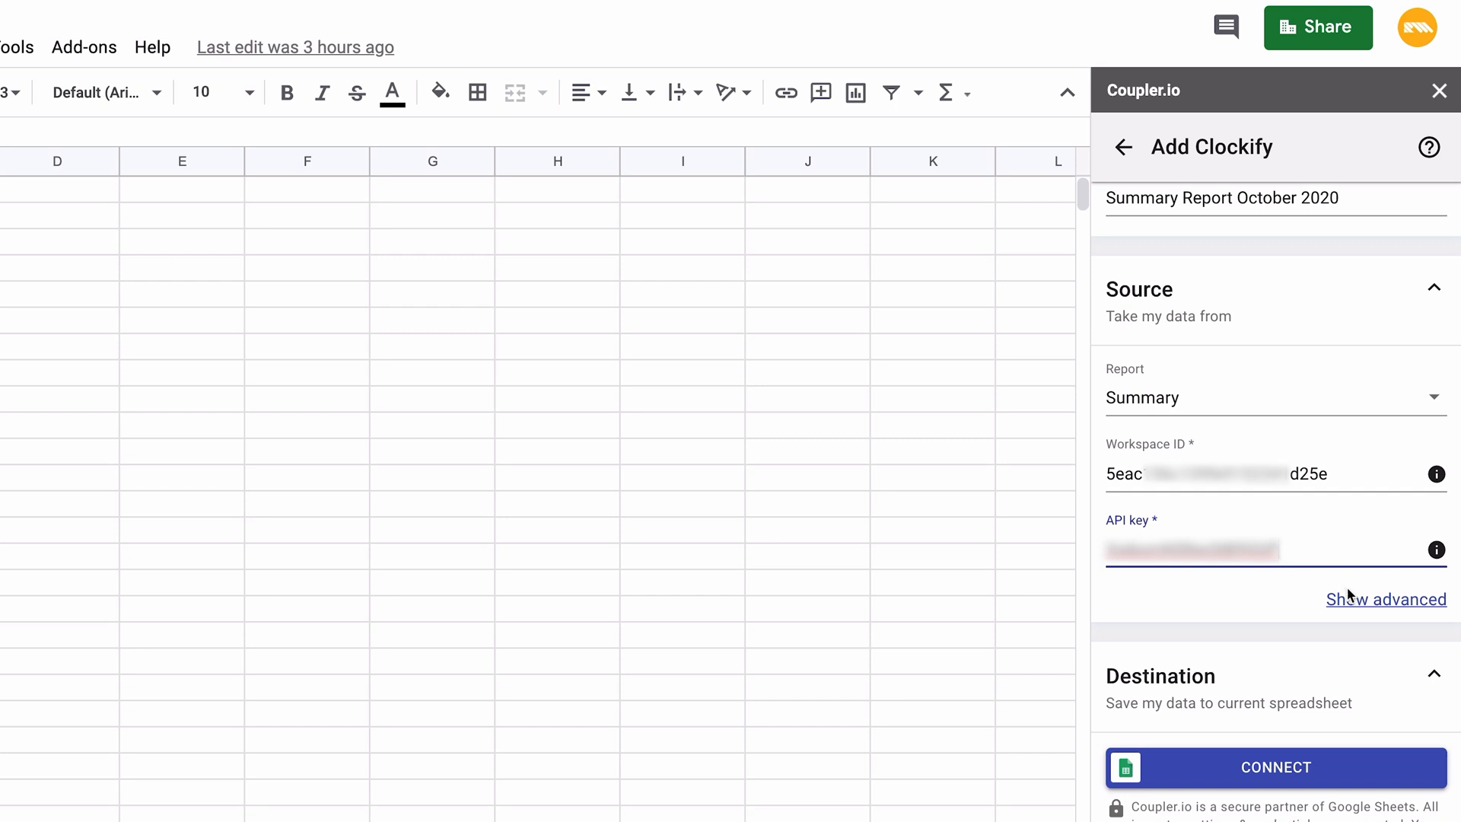
Step: Set the importer's start date to 2020-10-01 and end date to 2020-10-31
left_click(1385, 600)
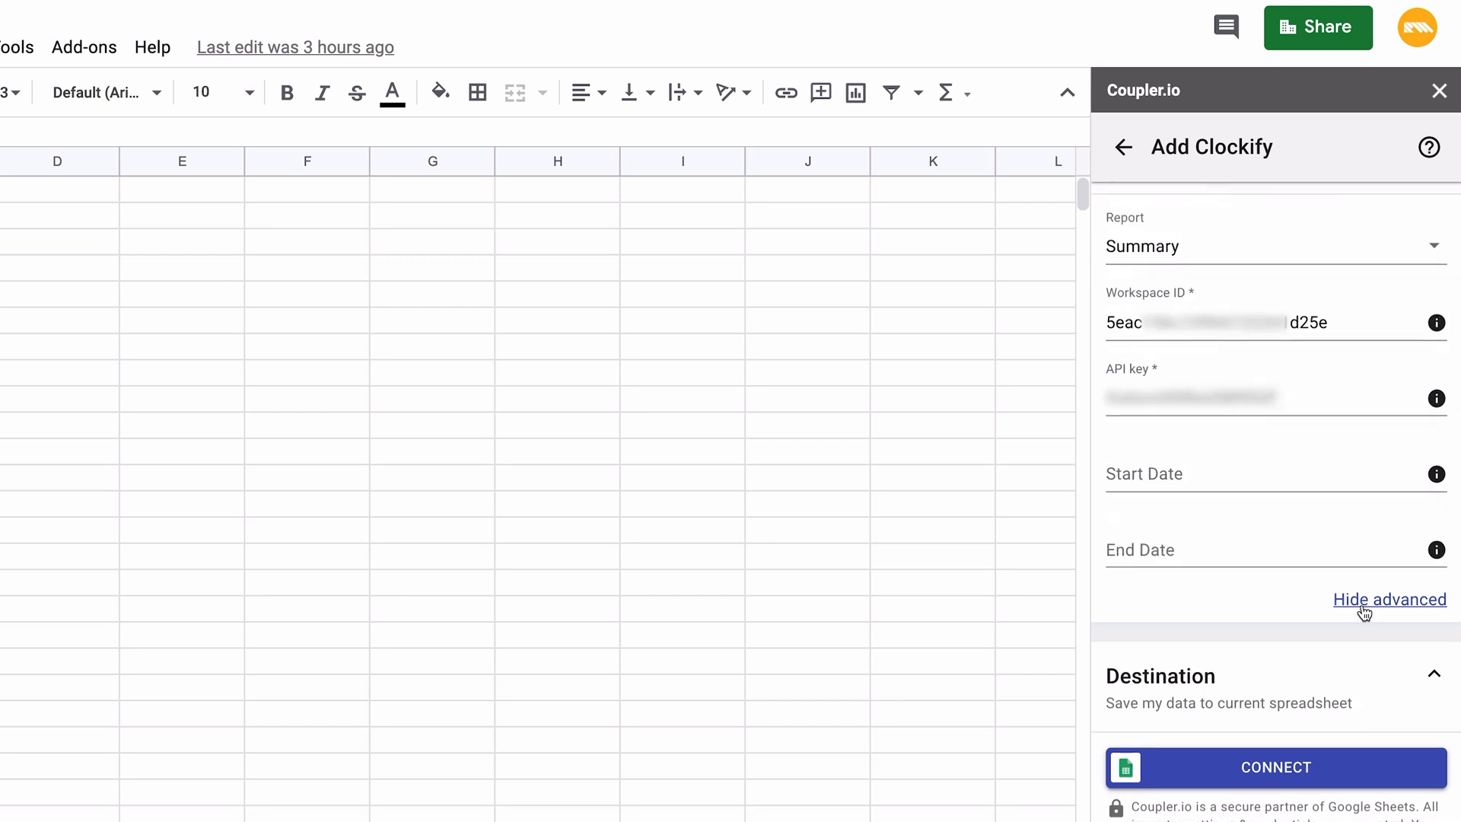
type("2020-10-01")
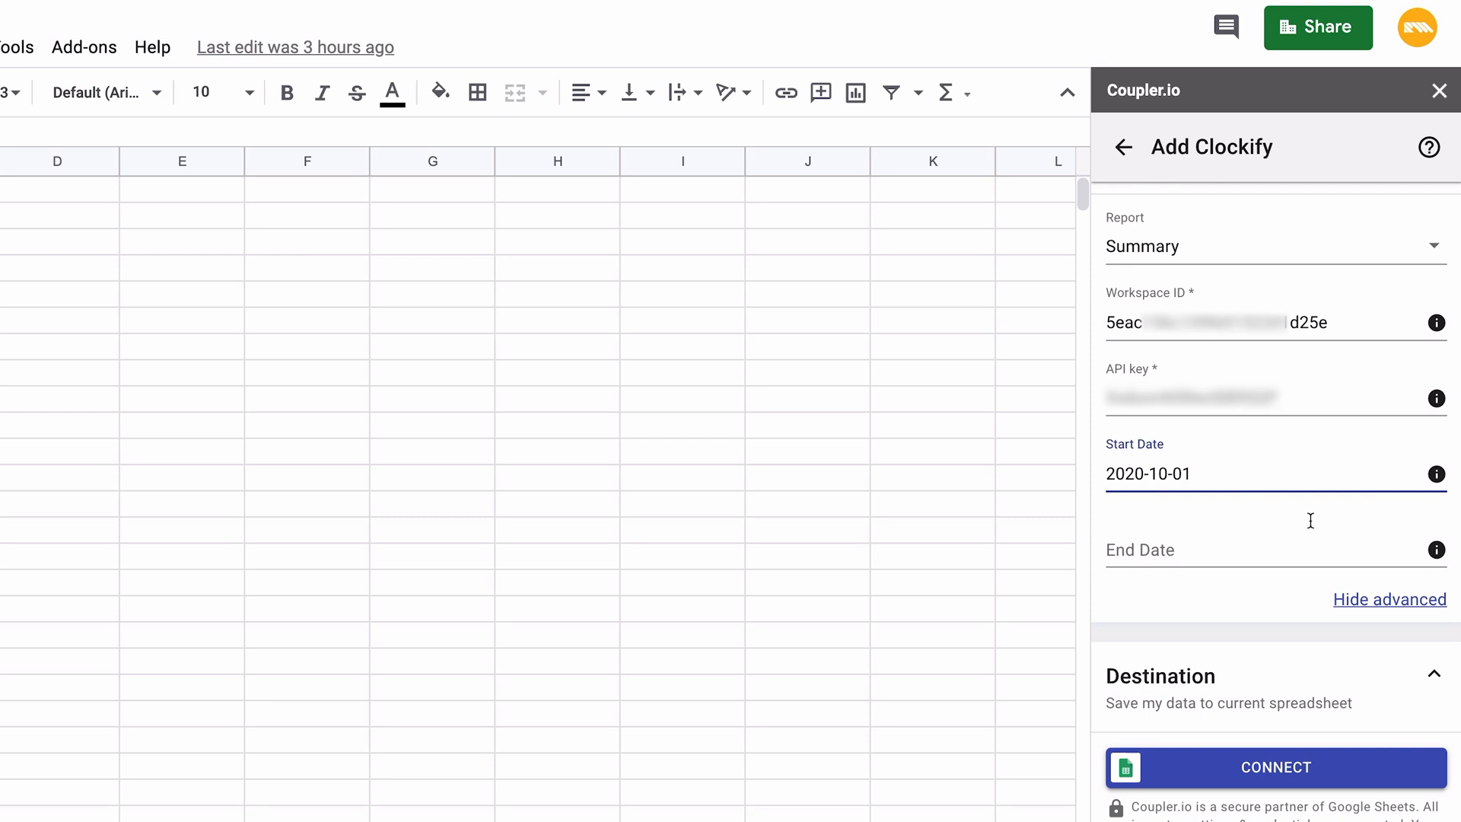
type("2020-10-31")
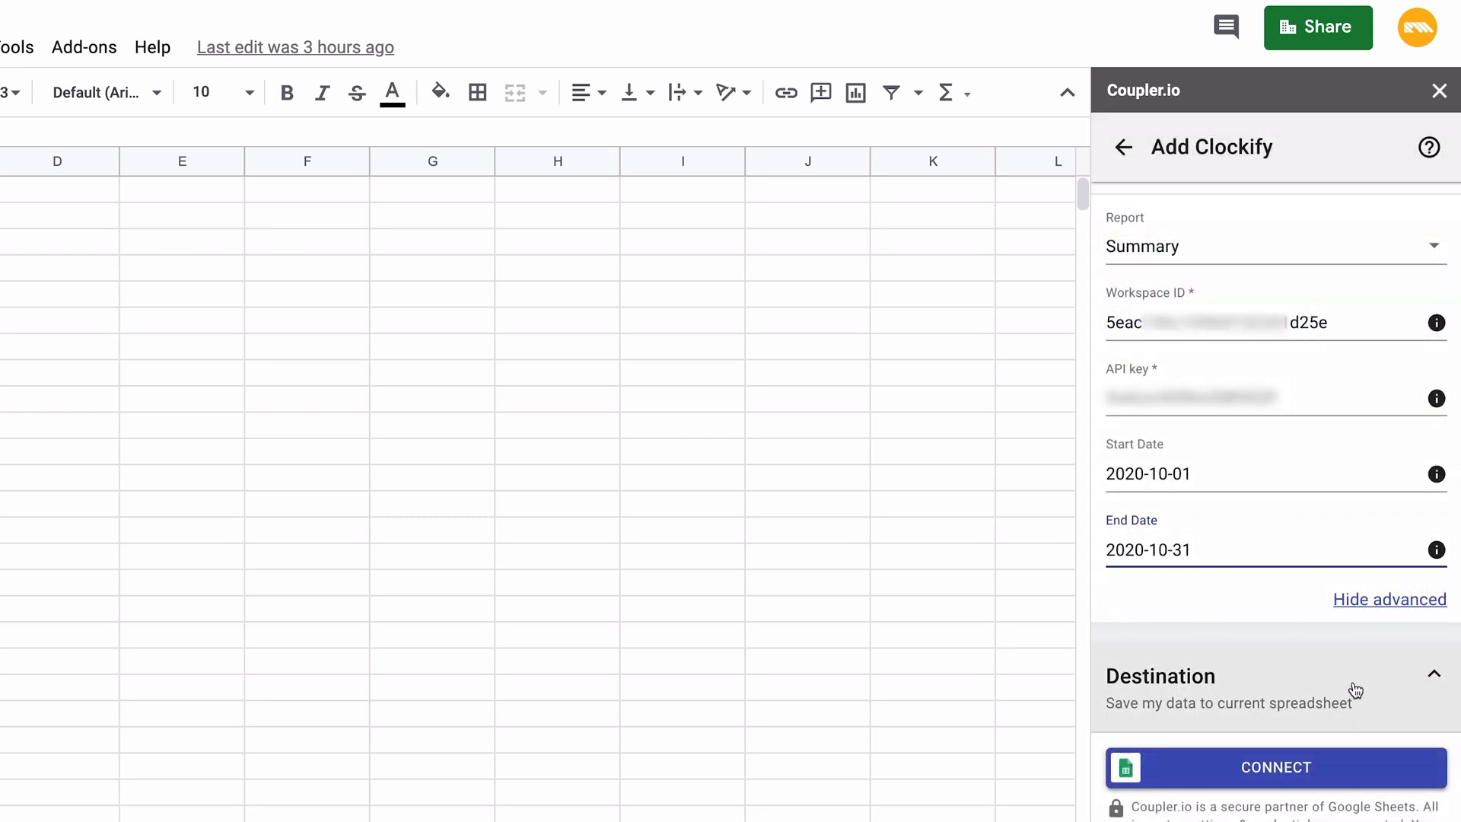
scroll("down", 3)
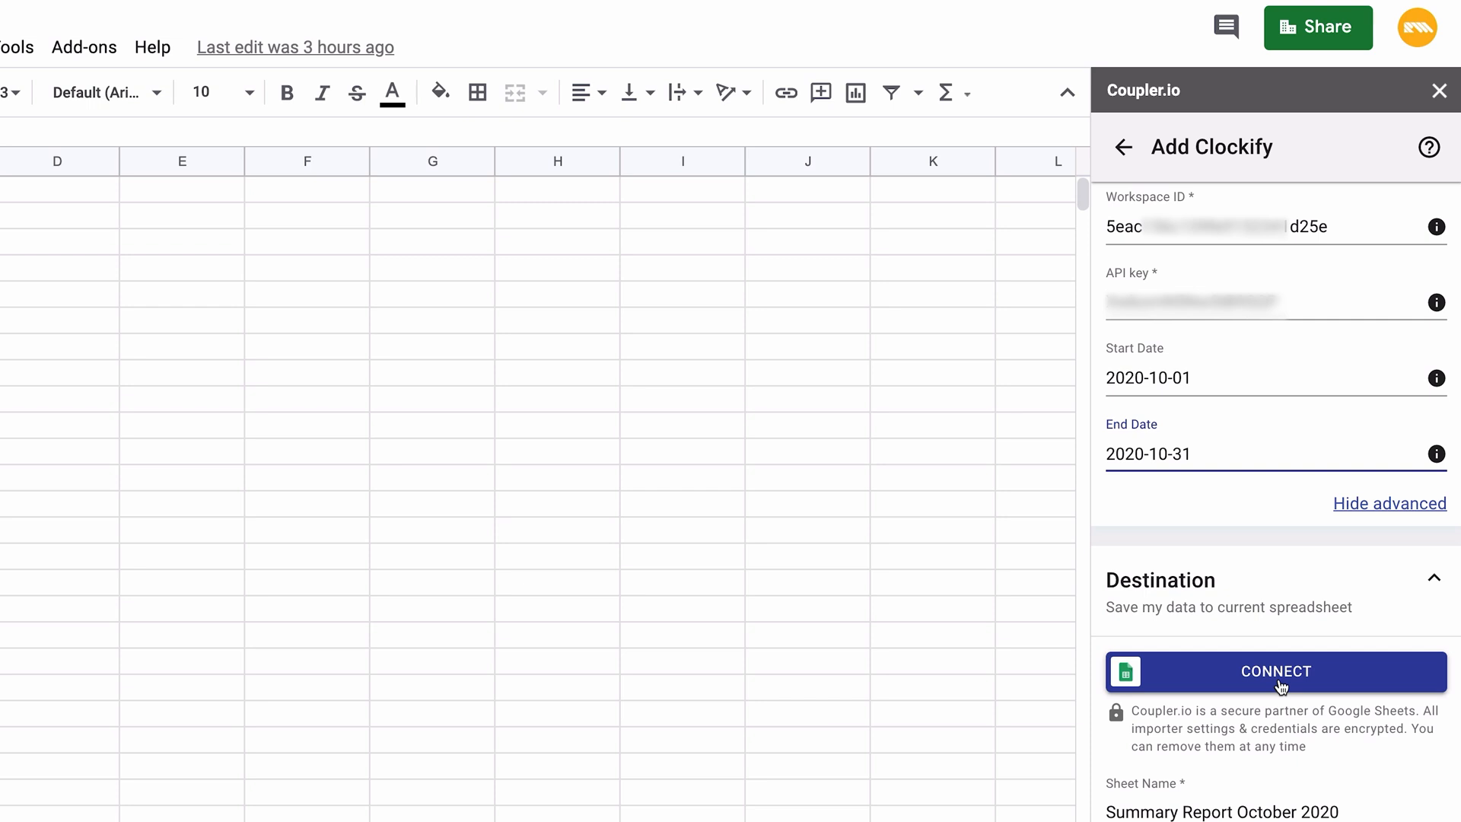
Step: Connect Google Sheets as the destination account and allow spreadsheet access
left_click(1275, 671)
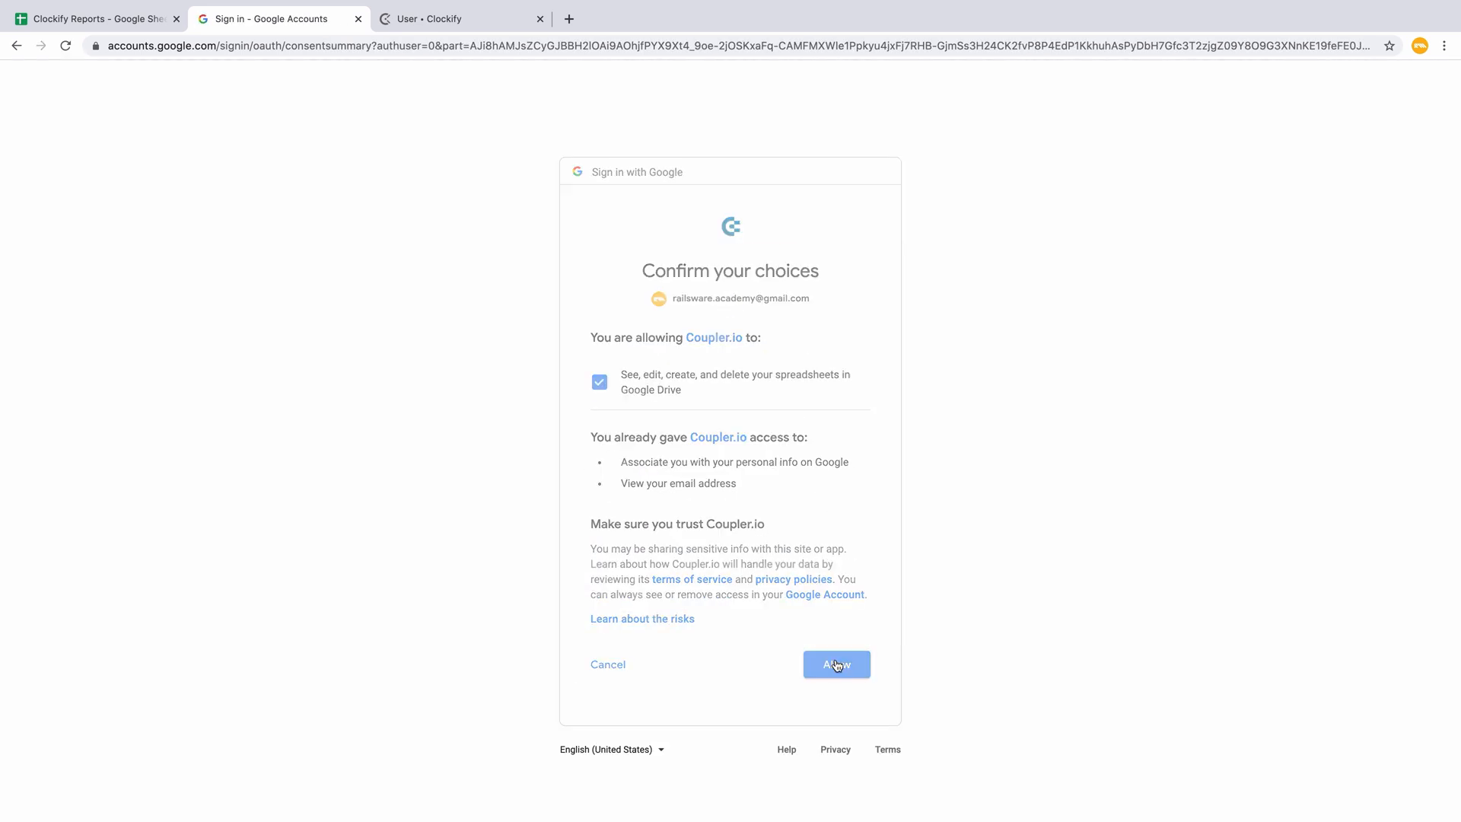
left_click(836, 663)
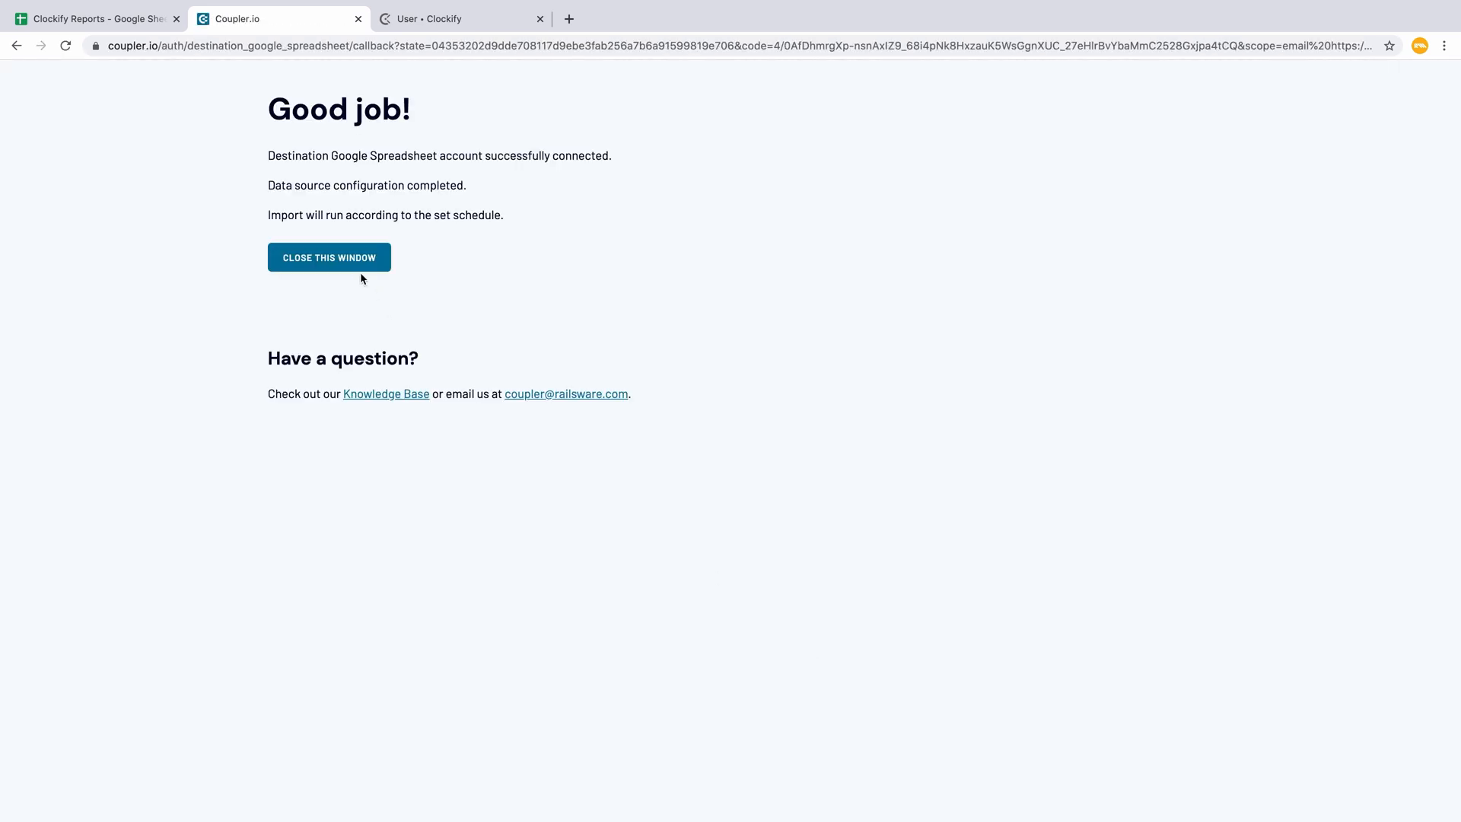
left_click(329, 257)
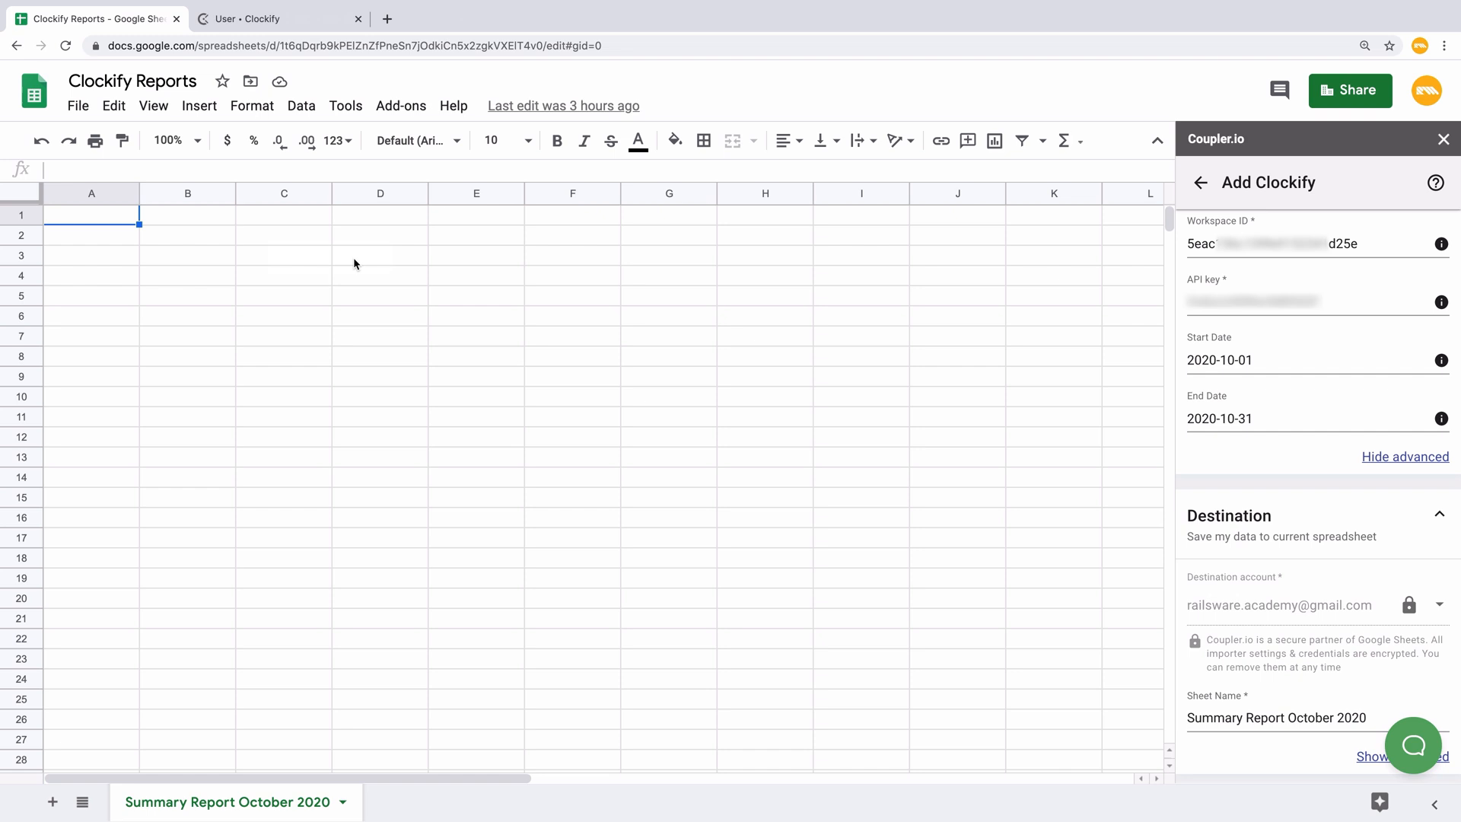
scroll("down", 3)
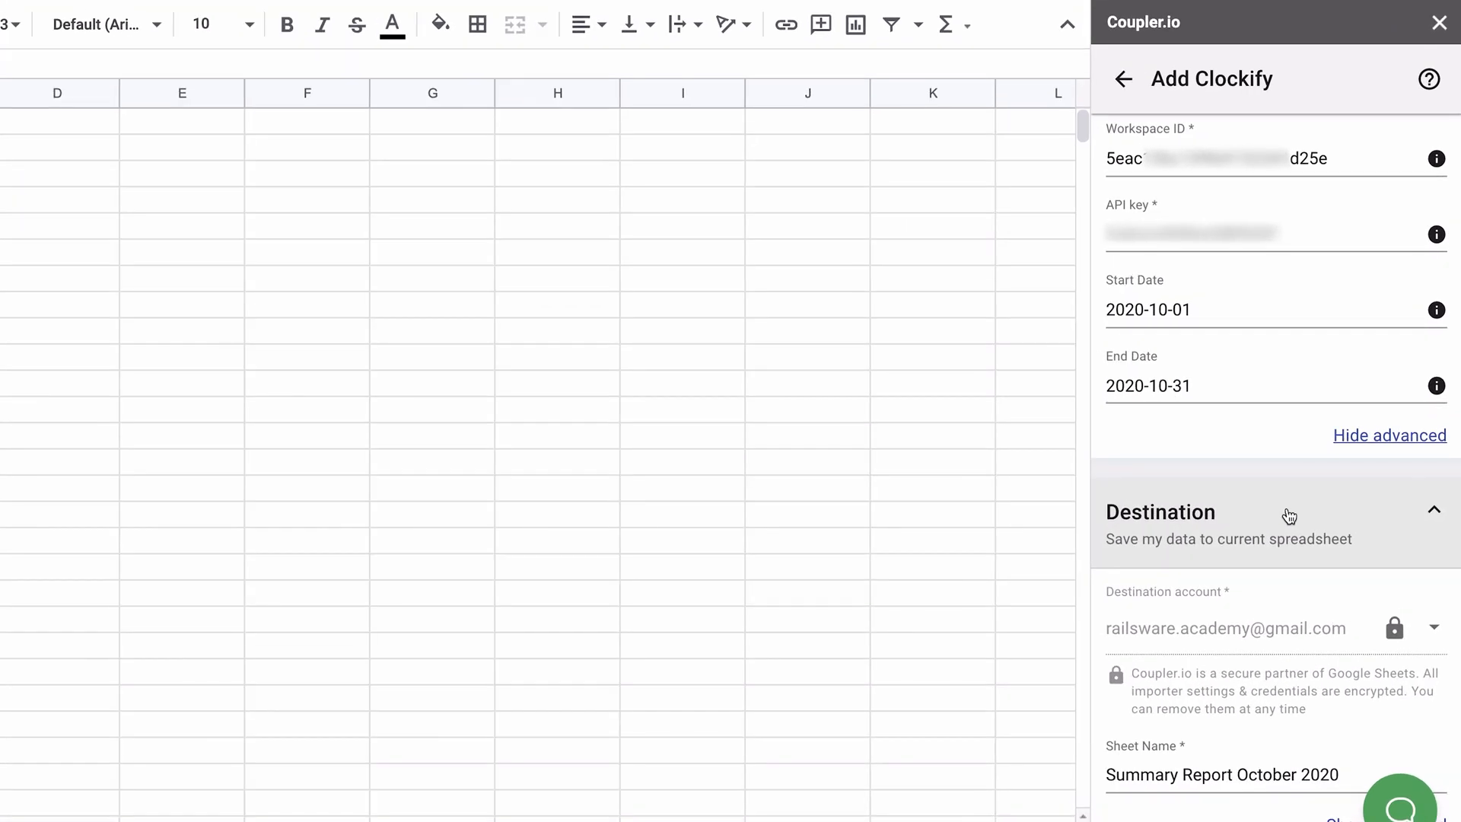
scroll("down", 3)
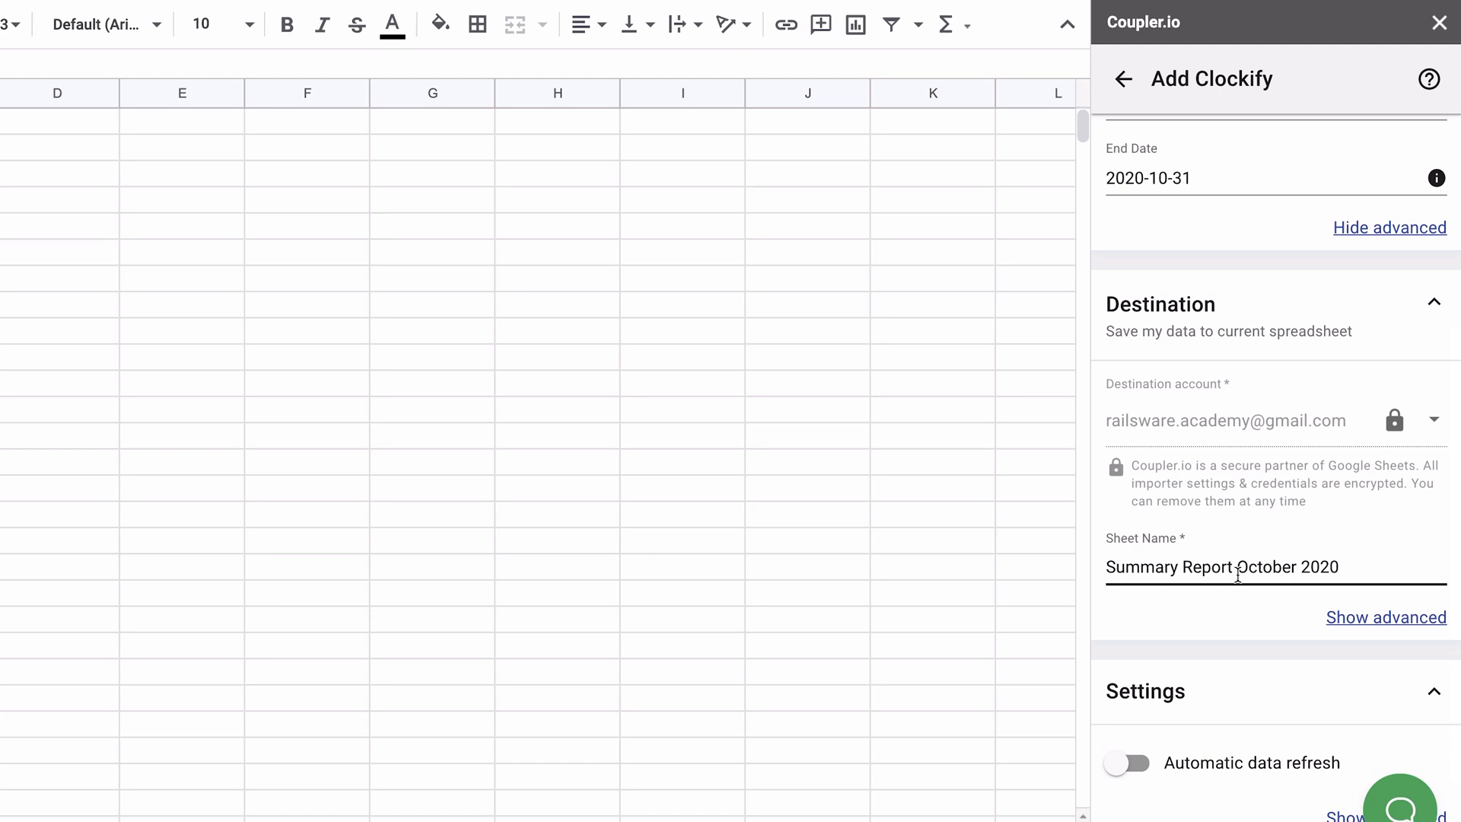
scroll("down", 3)
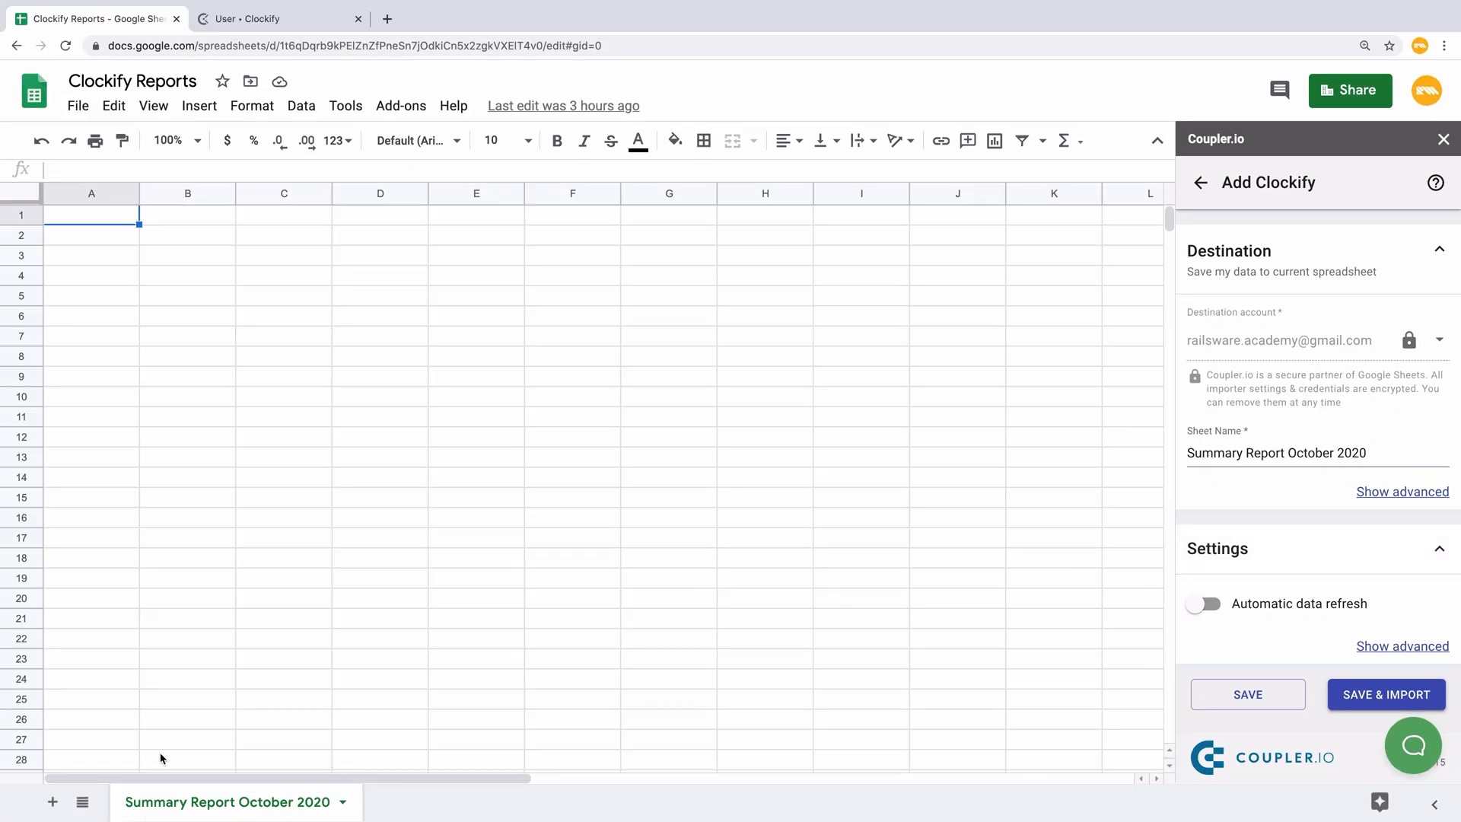
mouse_move(648, 720)
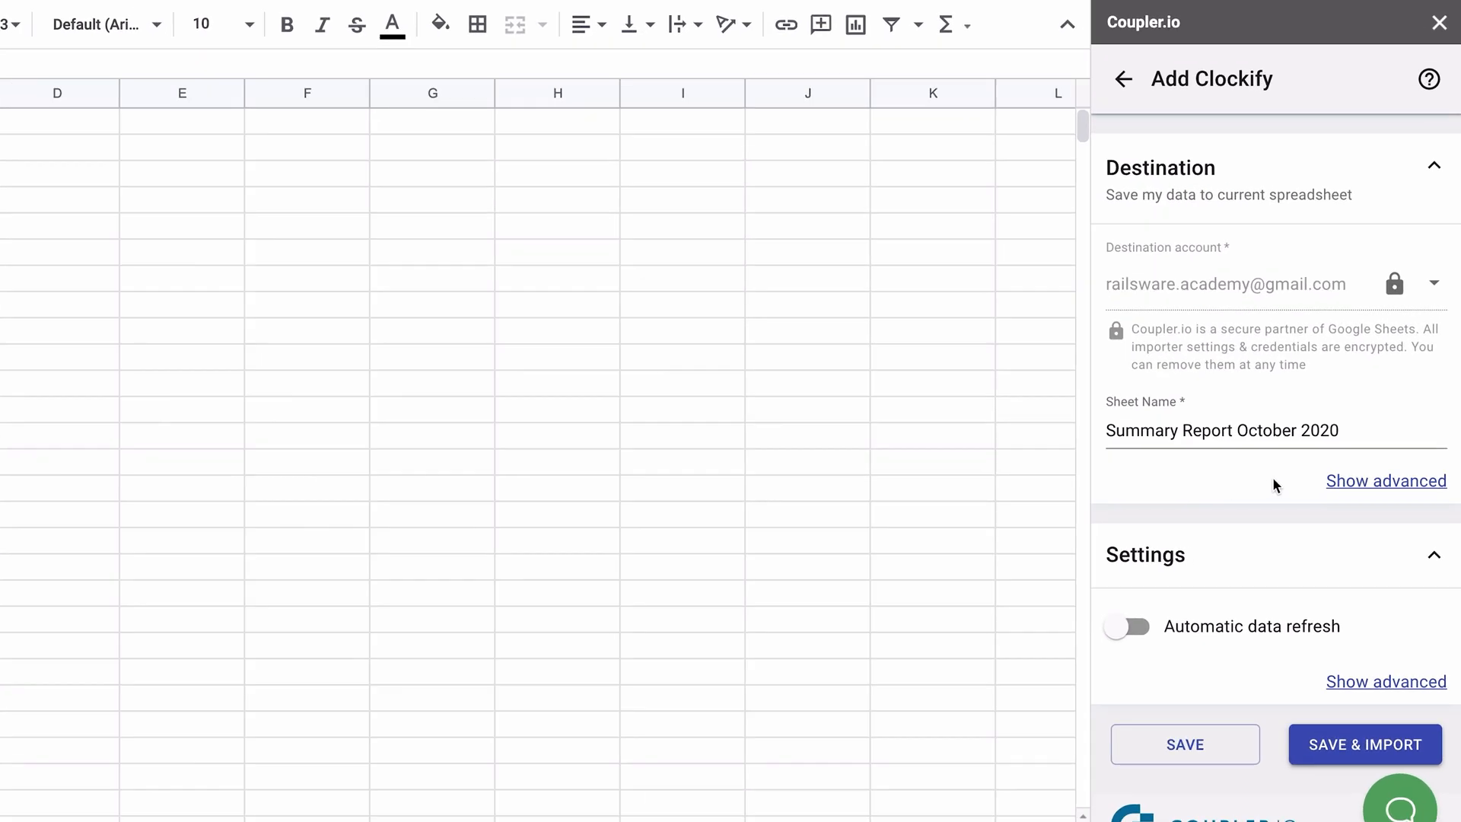
mouse_move(1367, 491)
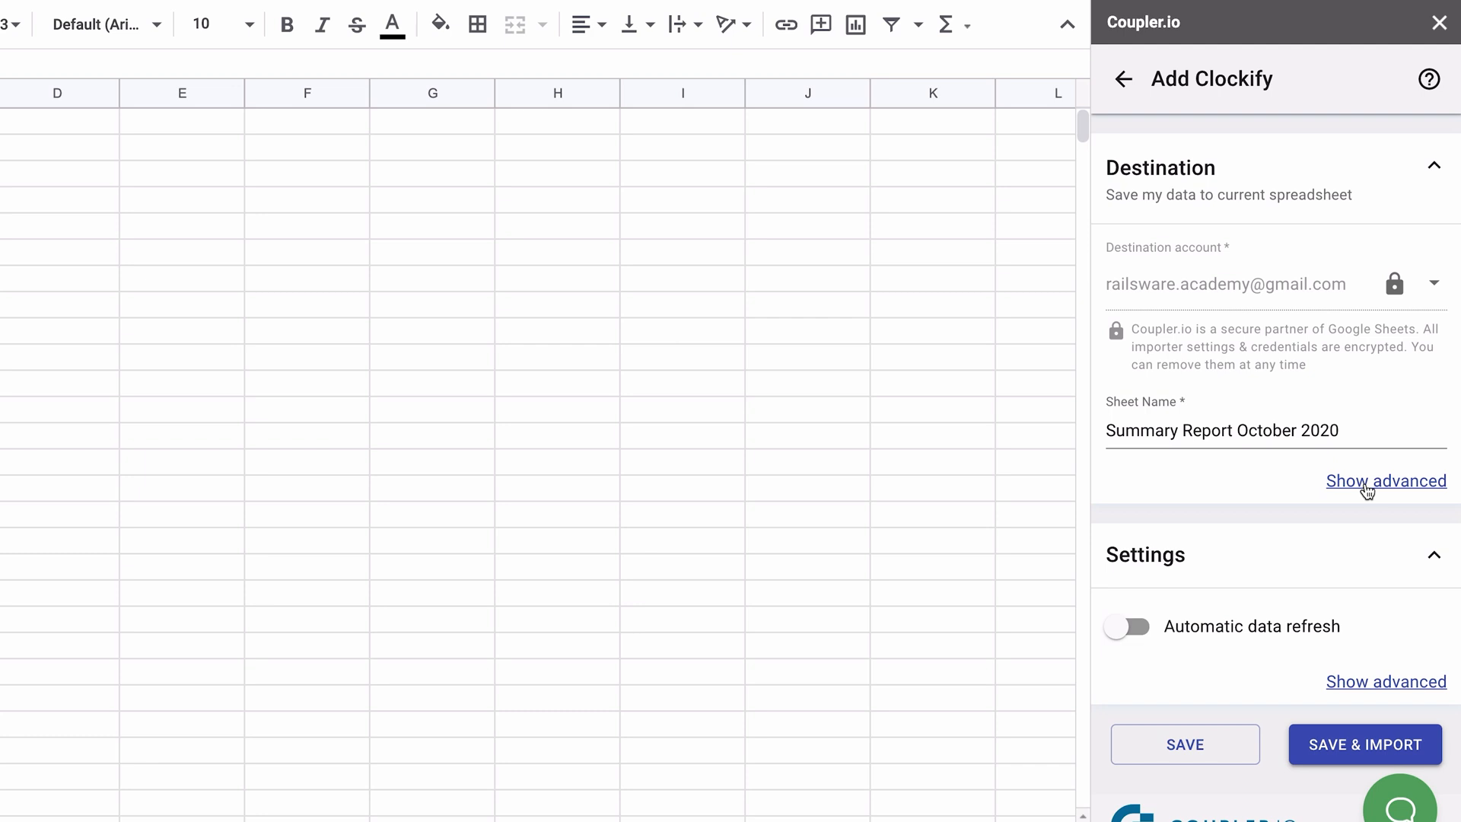
left_click(1385, 481)
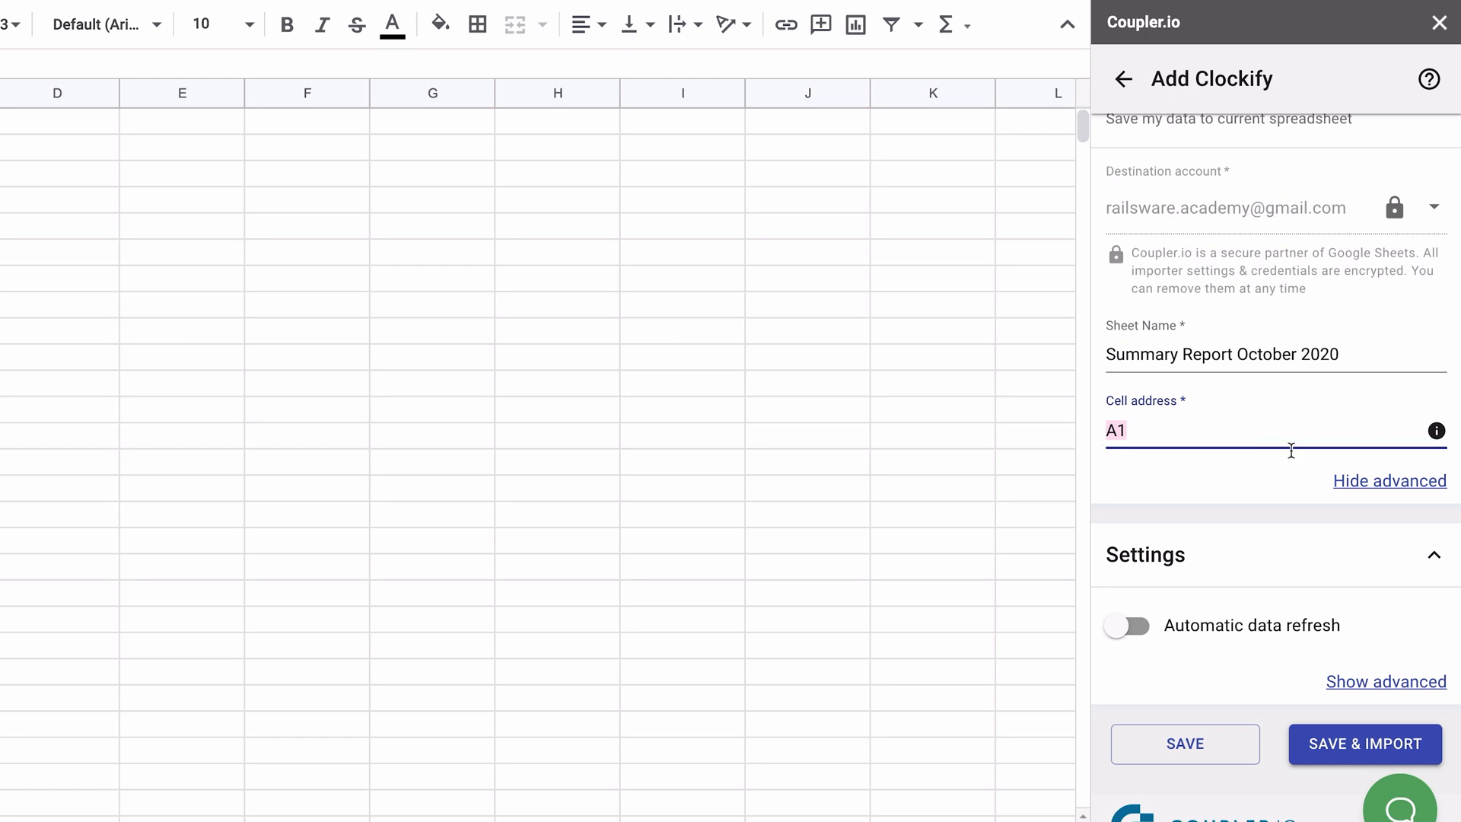
left_click(1390, 481)
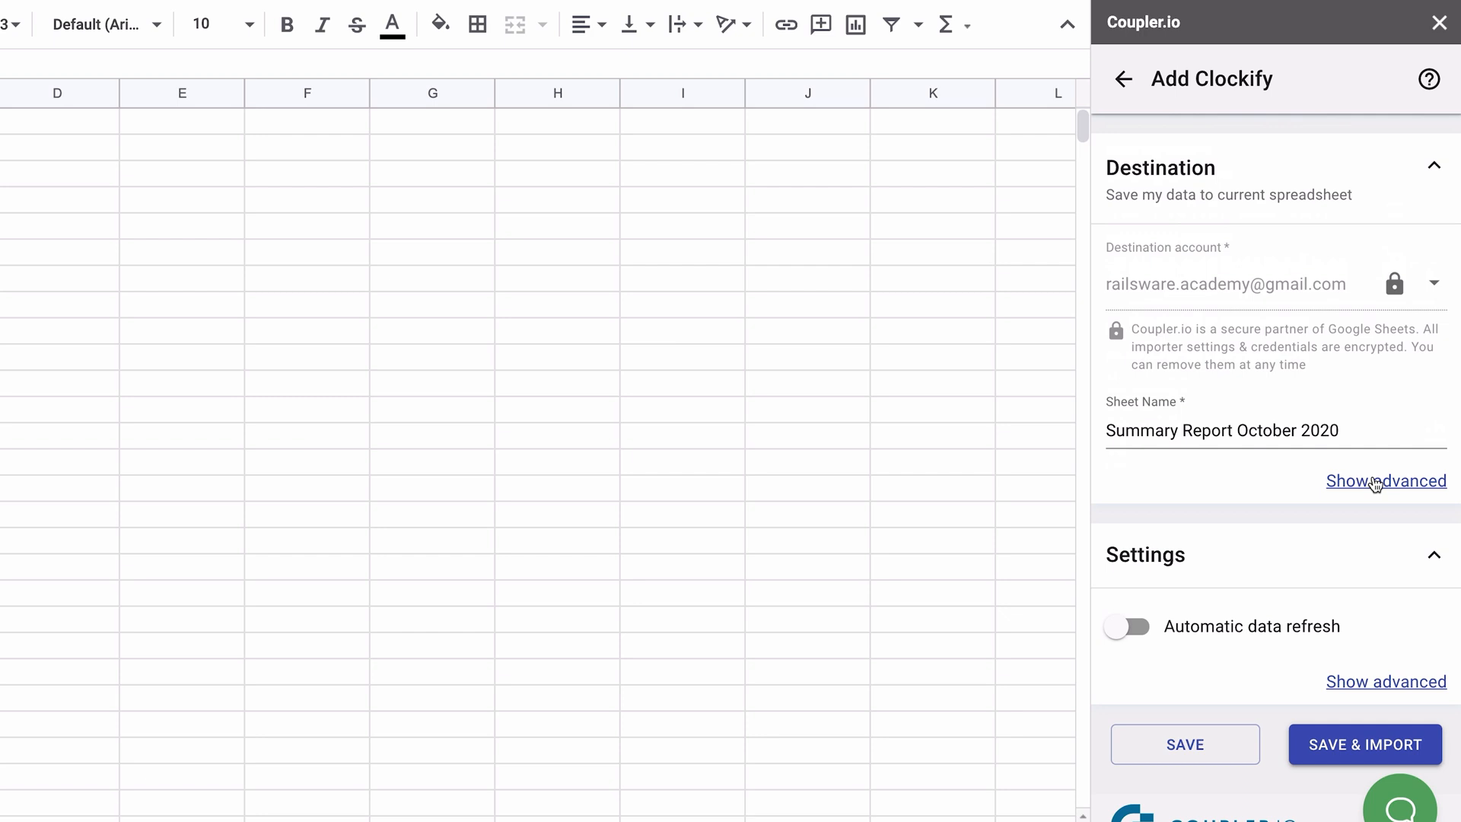
mouse_move(1361, 633)
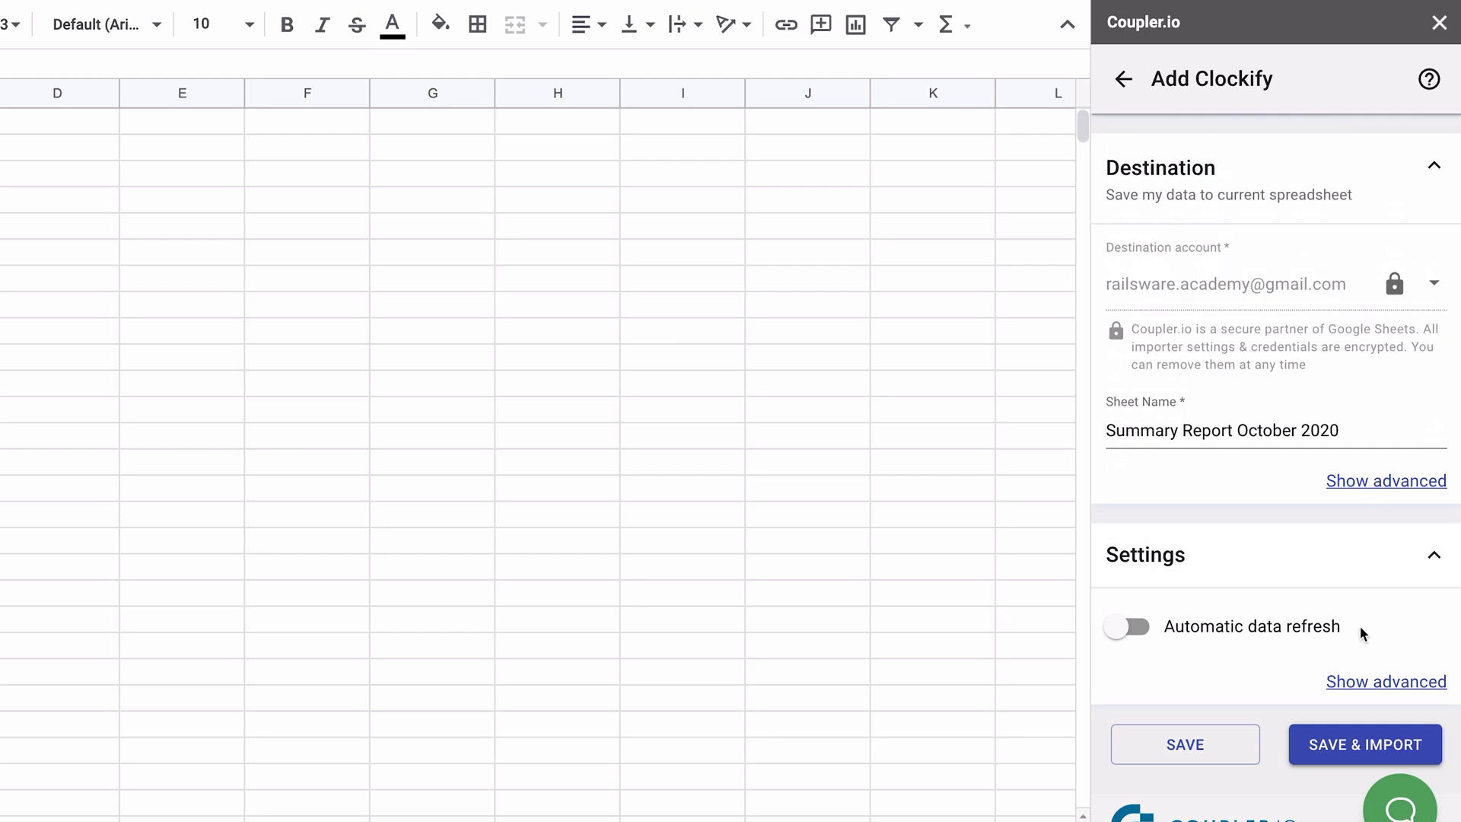
Step: Turn on automatic data refresh with an Every Day interval at 9:00
left_click(1127, 625)
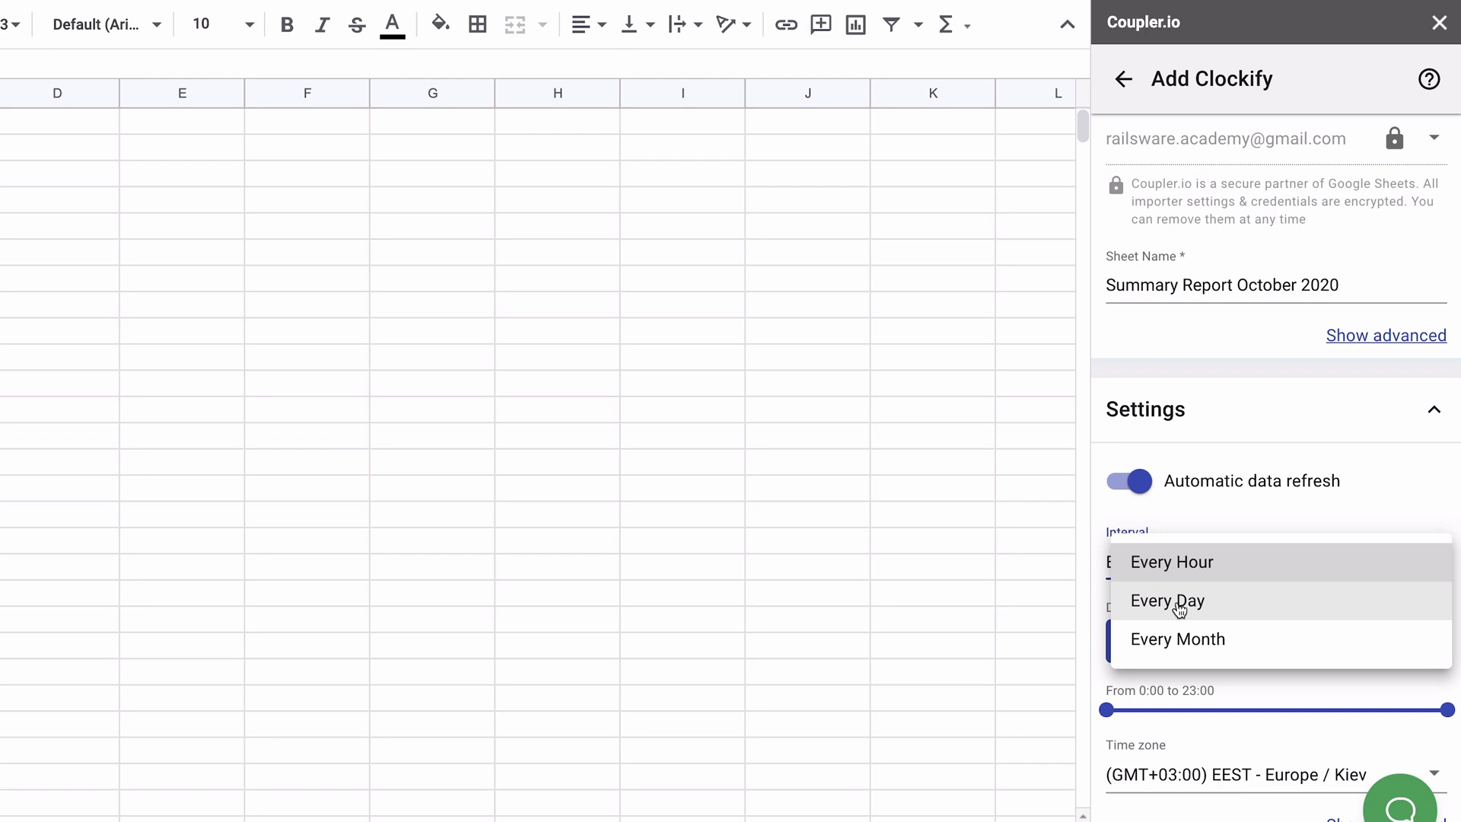
left_click(1167, 599)
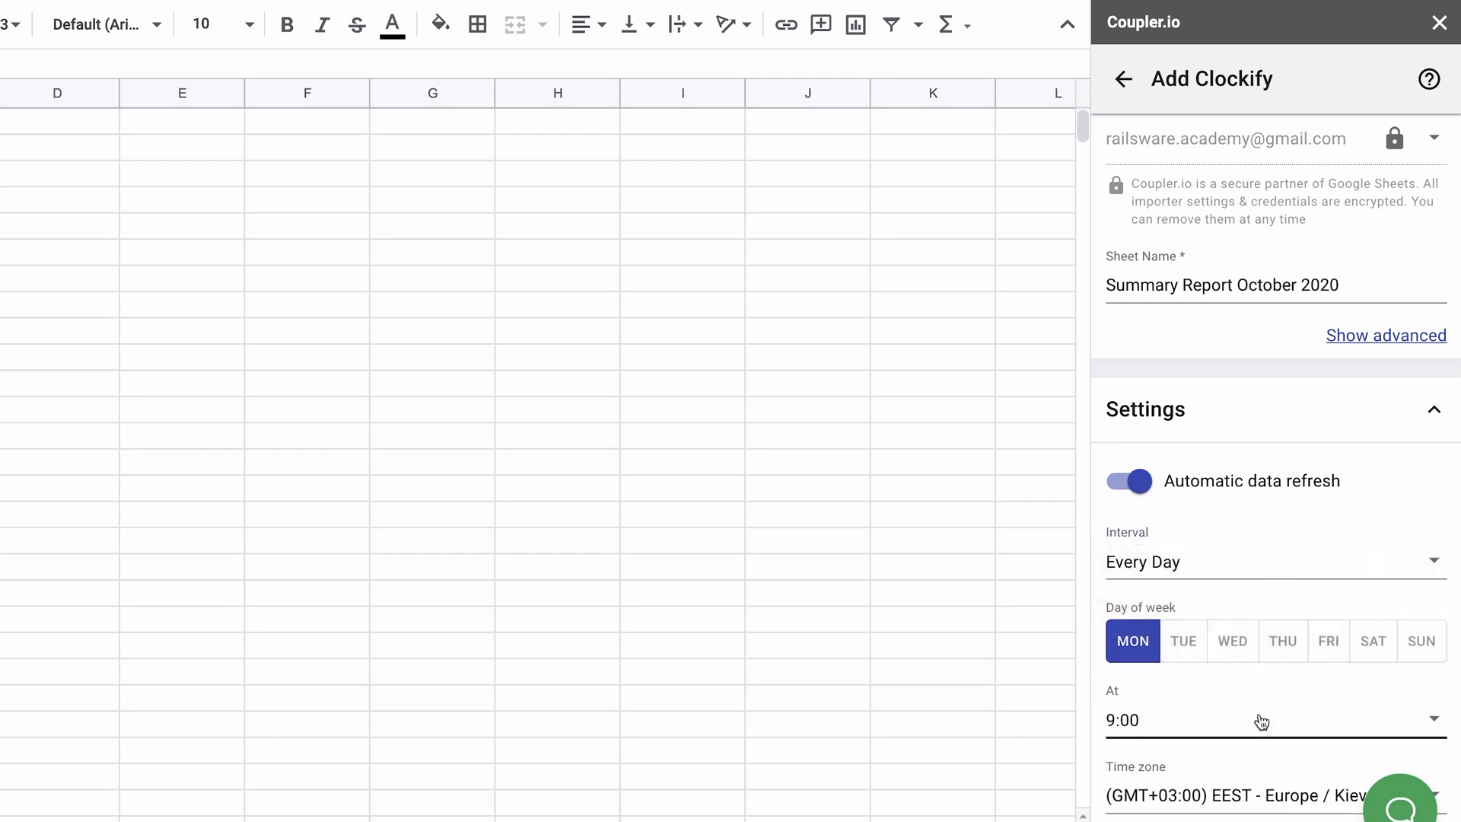
scroll("down", 3)
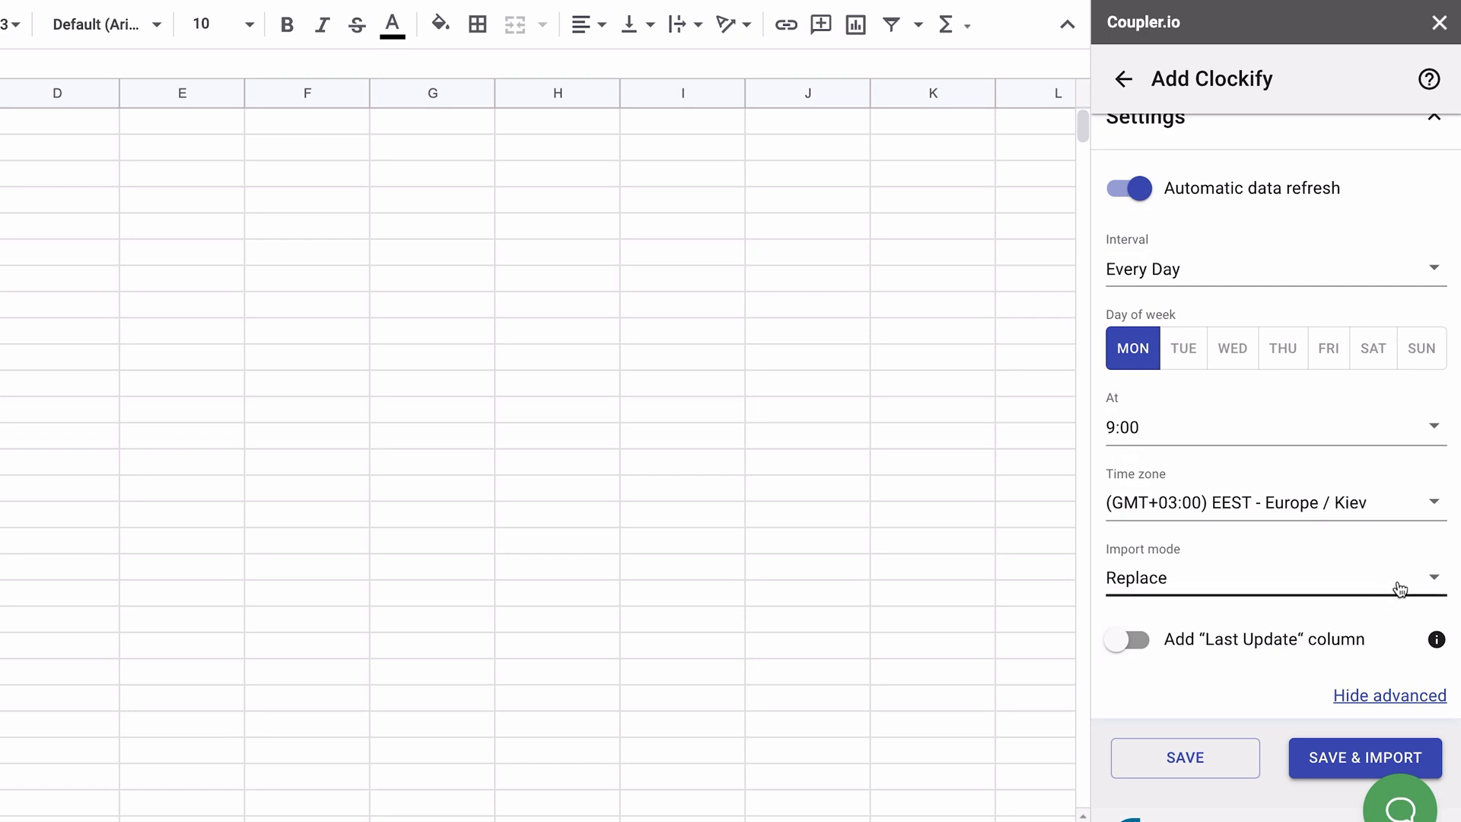
left_click(1272, 577)
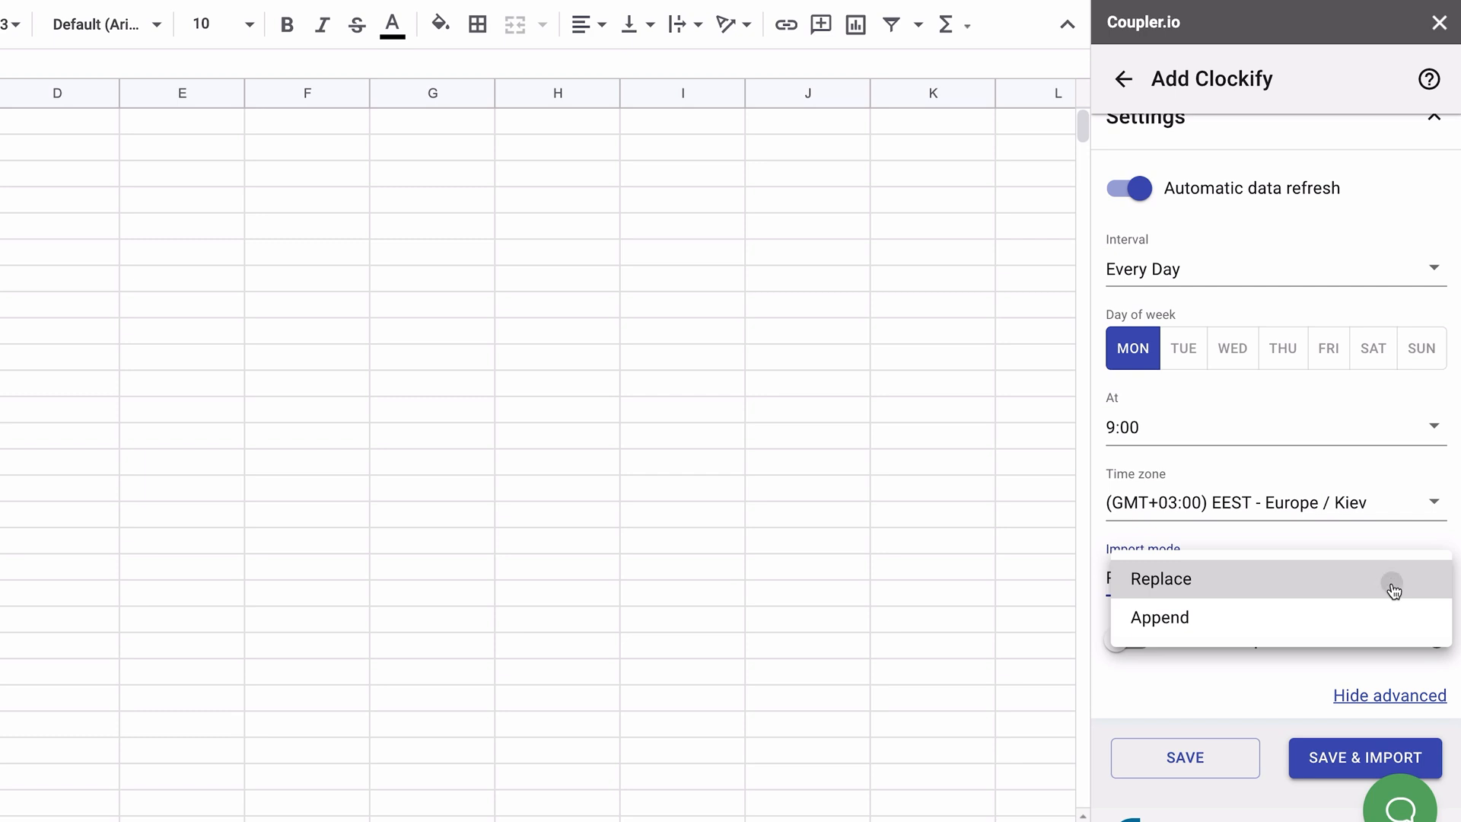
left_click(1162, 579)
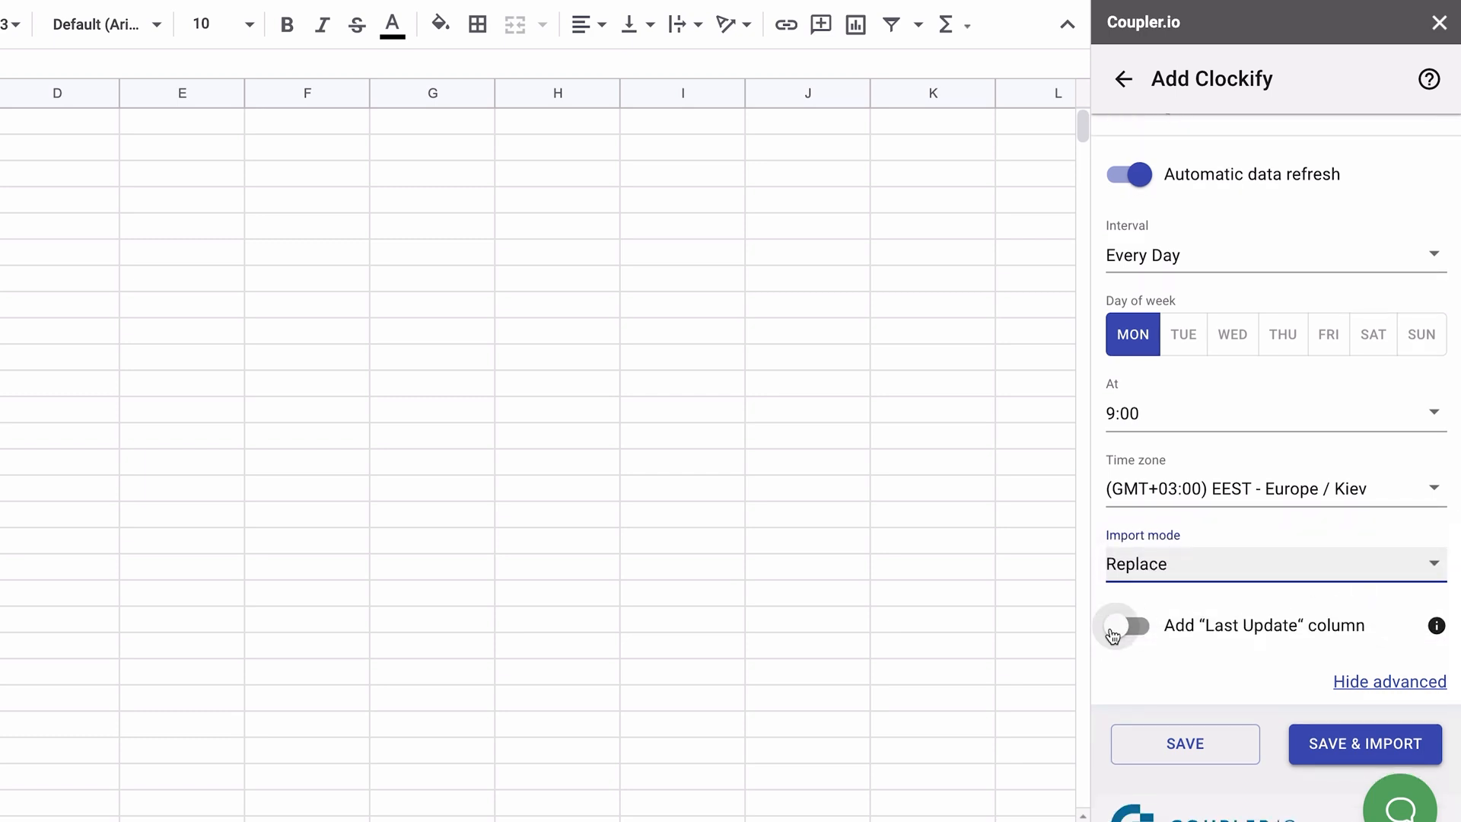
mouse_move(1126, 601)
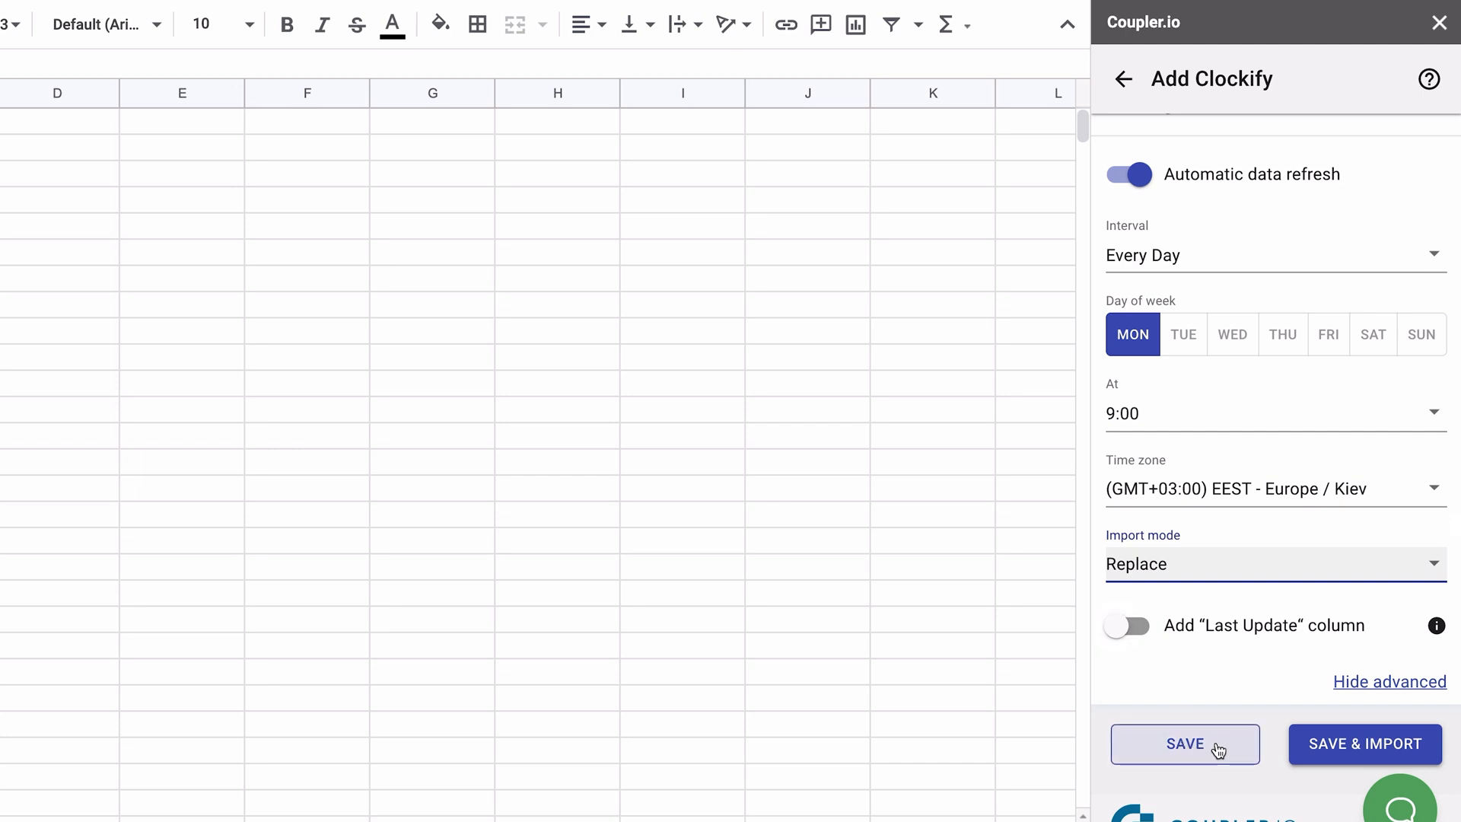
mouse_move(1364, 753)
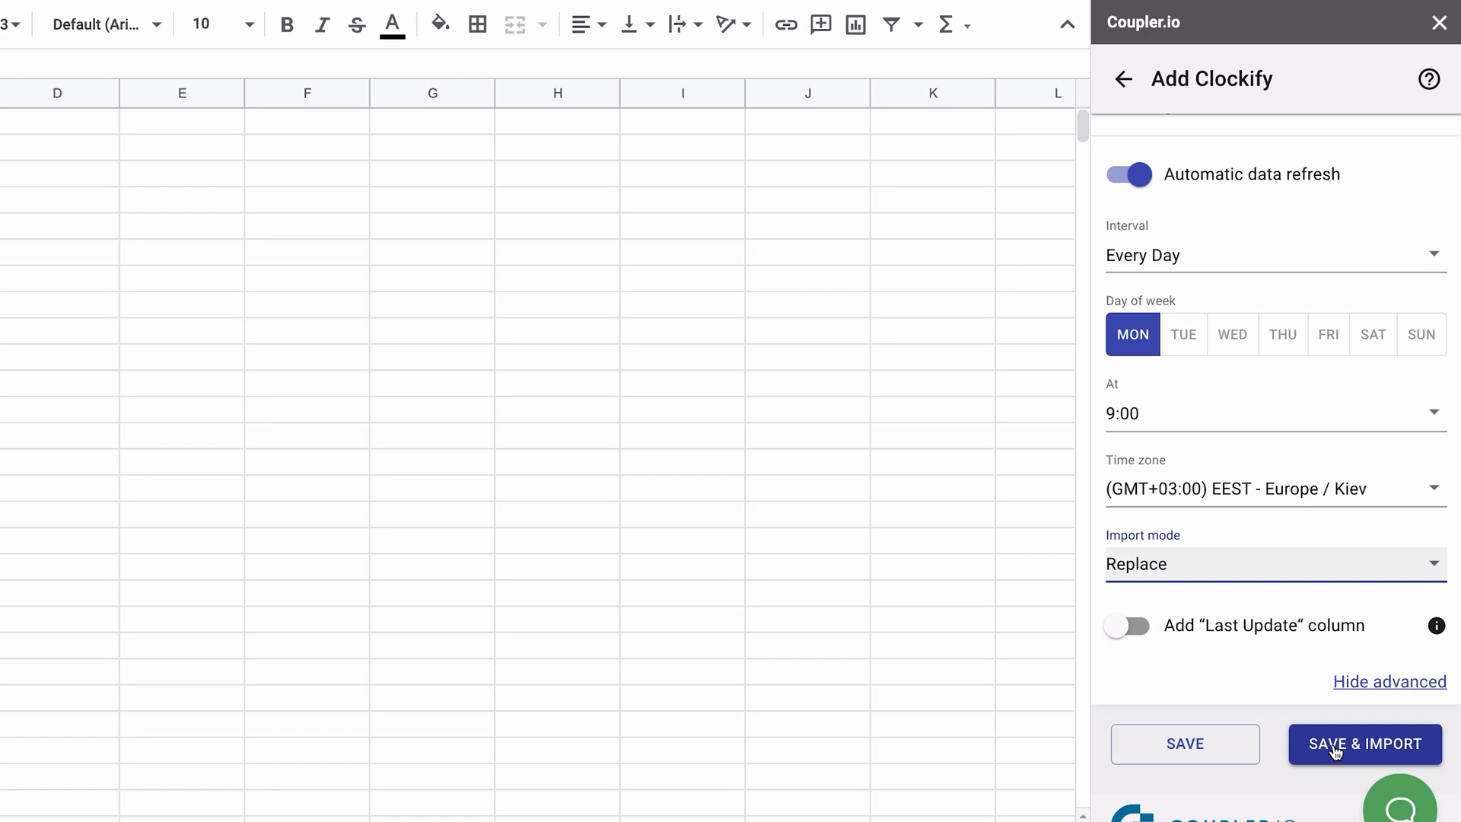
Step: Save the importer and run the import to fill the sheet with October 2020 Clockify data
left_click(1364, 745)
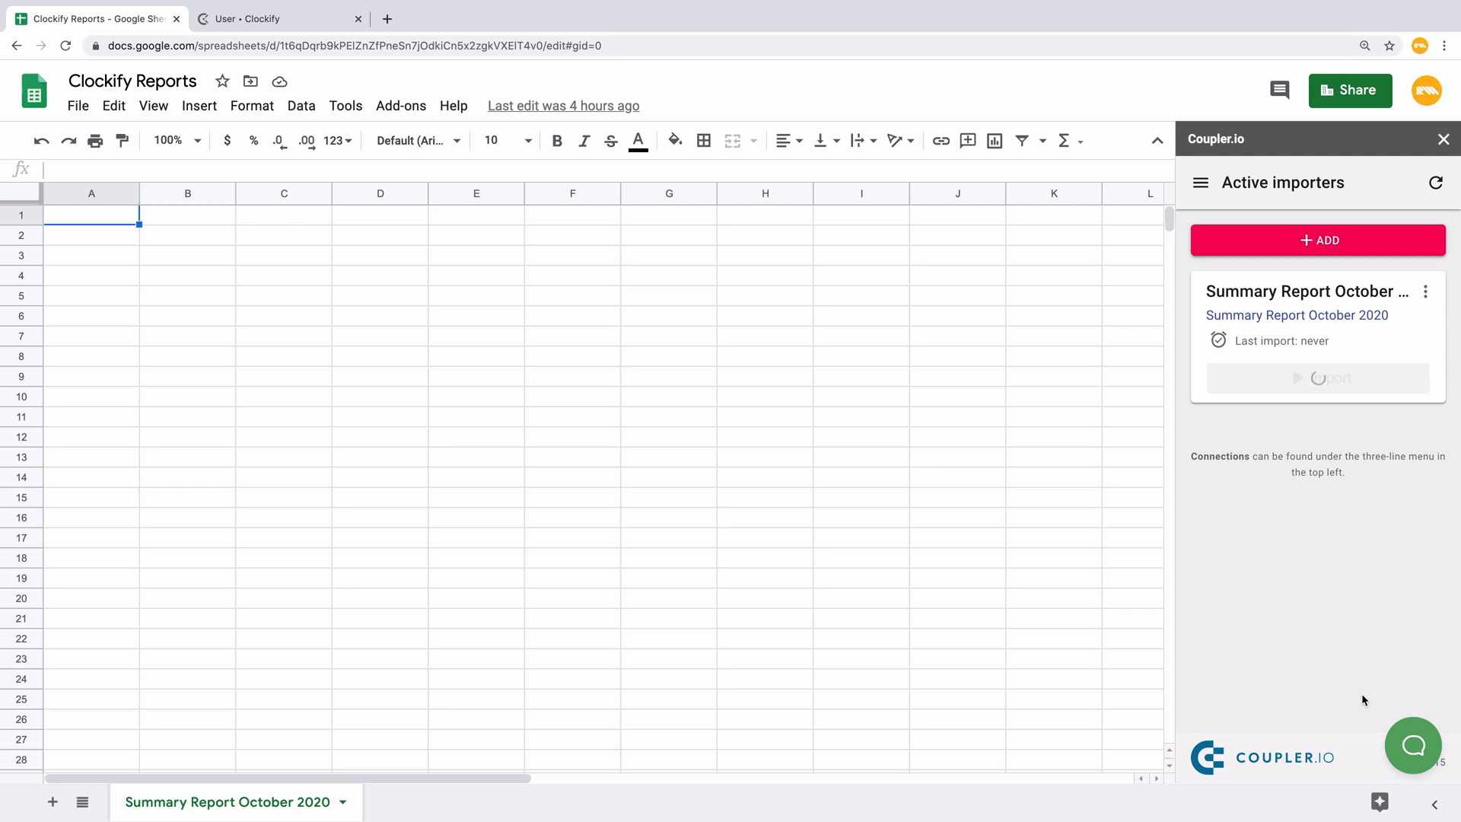
left_click(1318, 378)
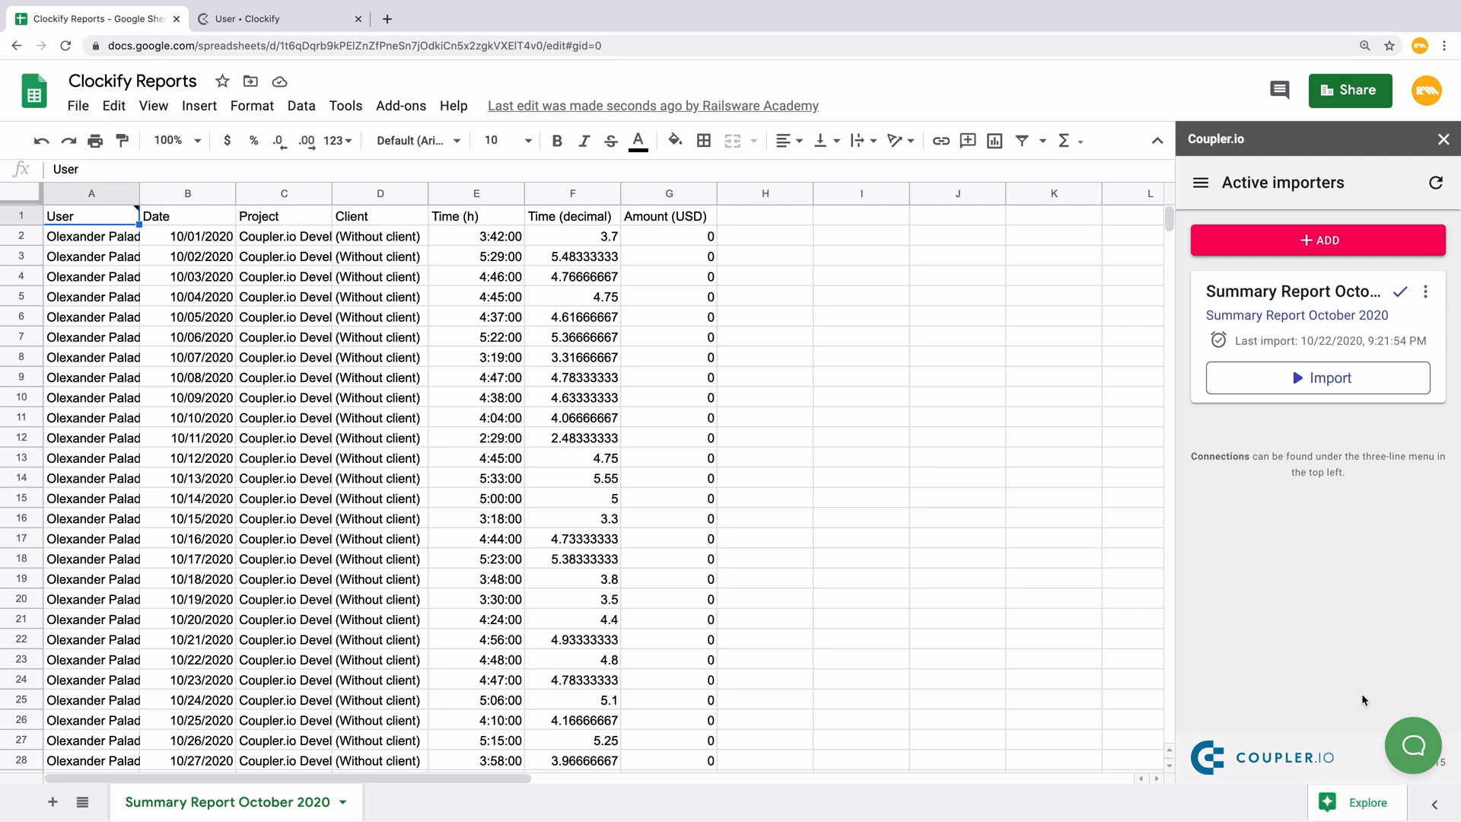